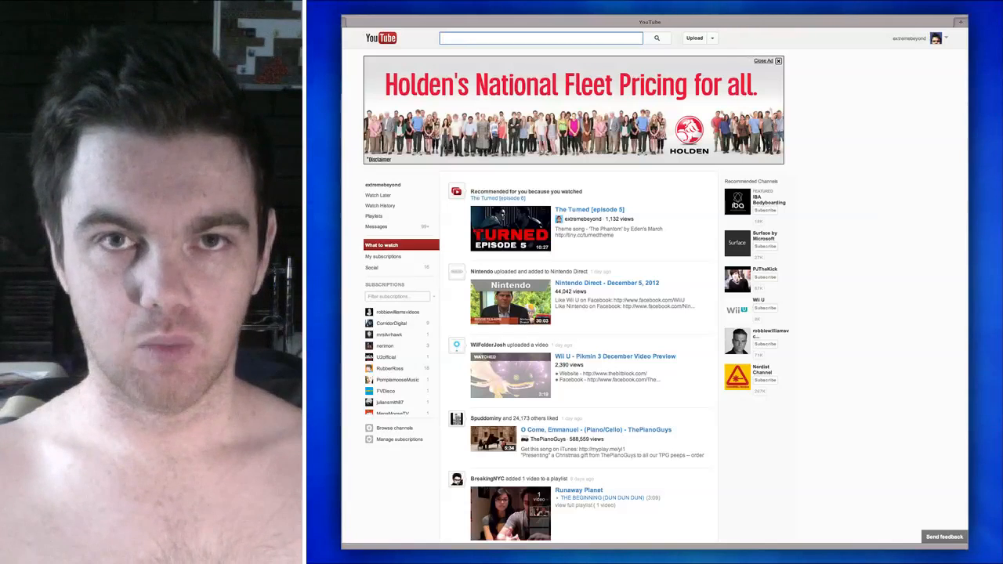
mouse_move(850, 335)
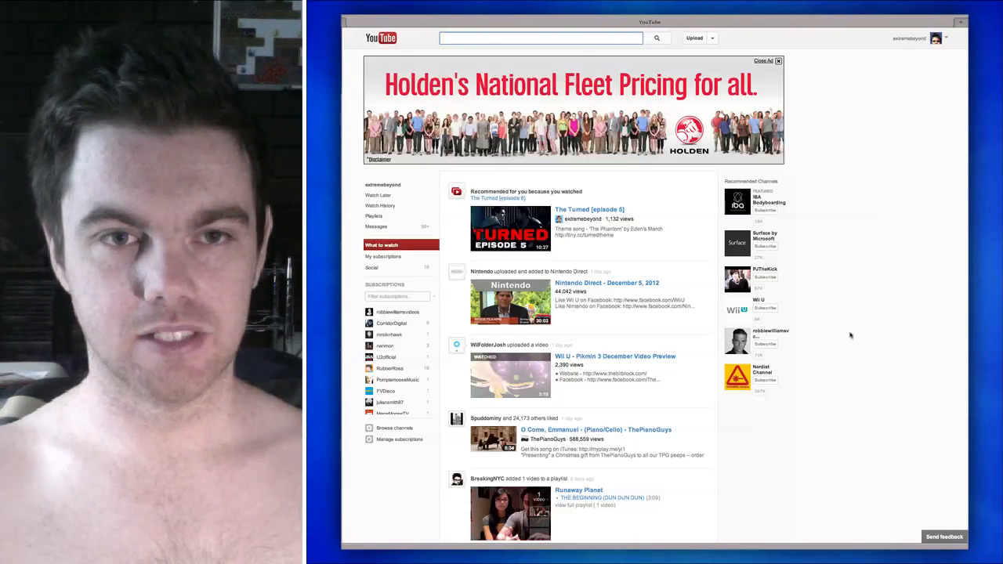
mouse_move(873, 377)
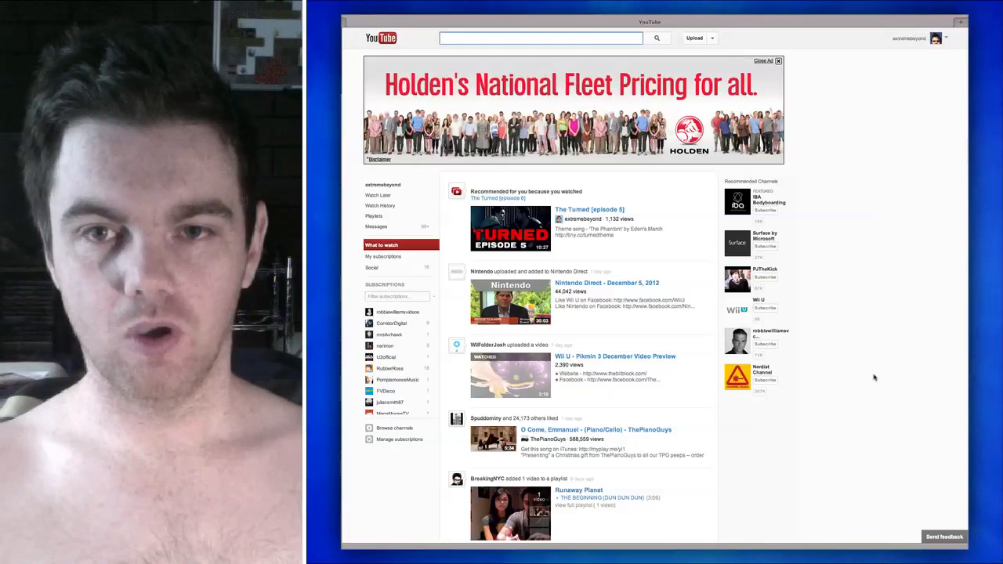
mouse_move(383, 256)
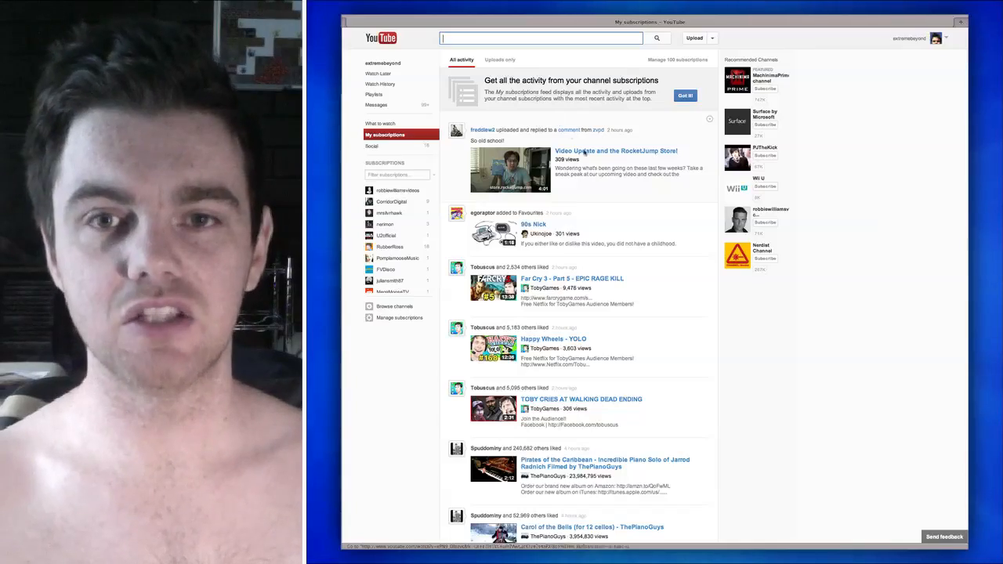
Scroll the My subscriptions feed and dismiss its introductory banner with Got it
scroll(down, 3)
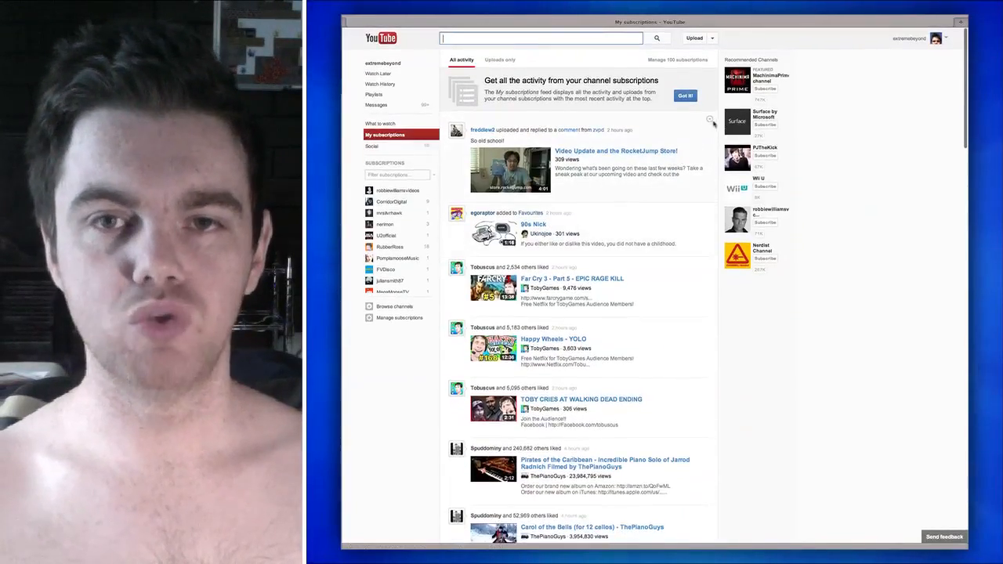
click(685, 95)
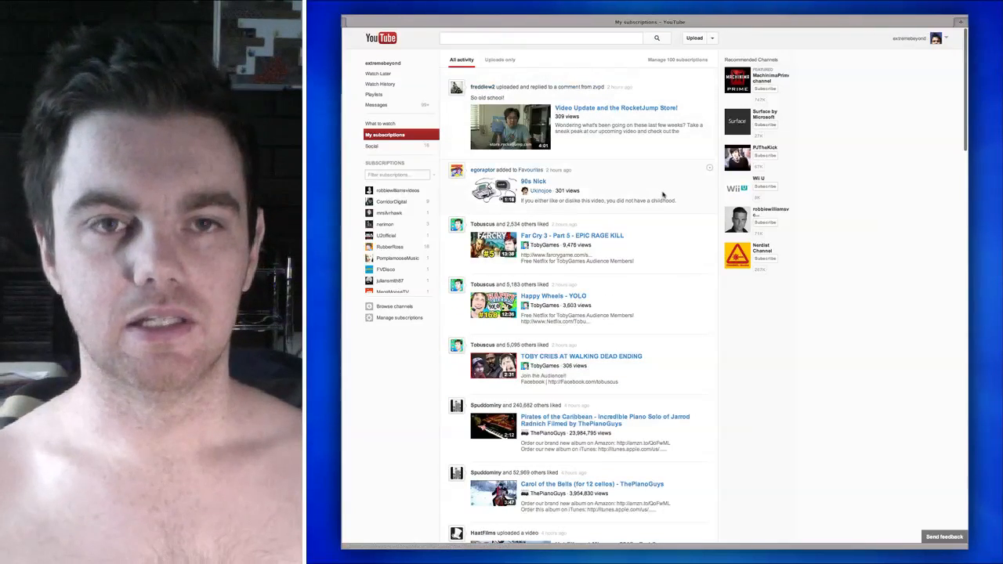
Switch the subscriptions feed to Uploads only and scroll down through it
click(500, 60)
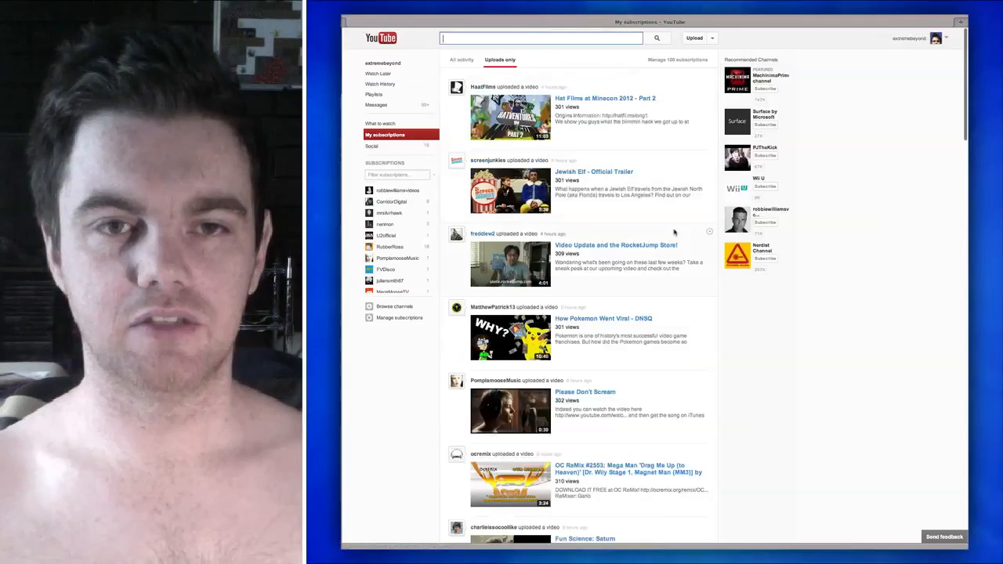
scroll(down, 3)
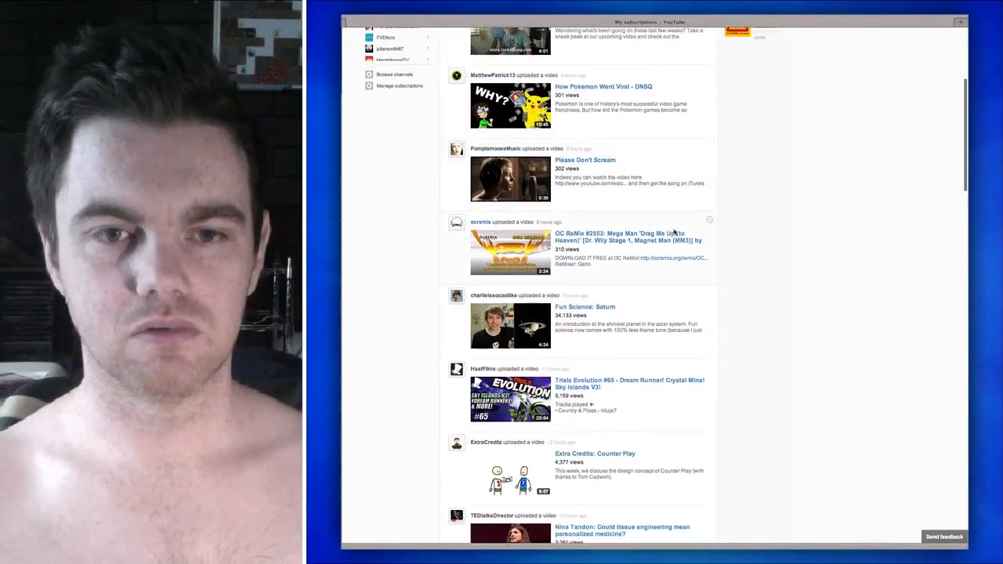
scroll(down, 3)
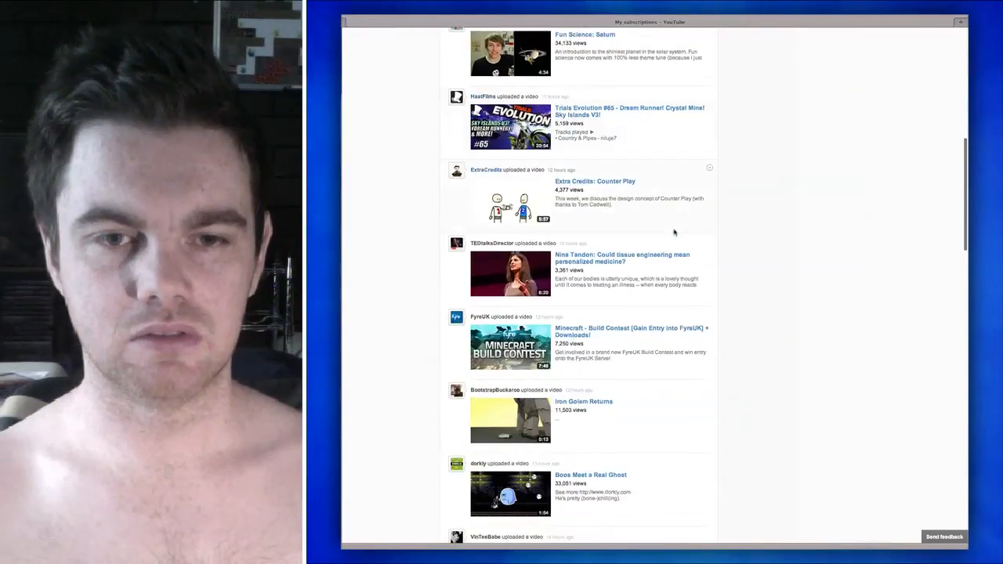
scroll(down, 3)
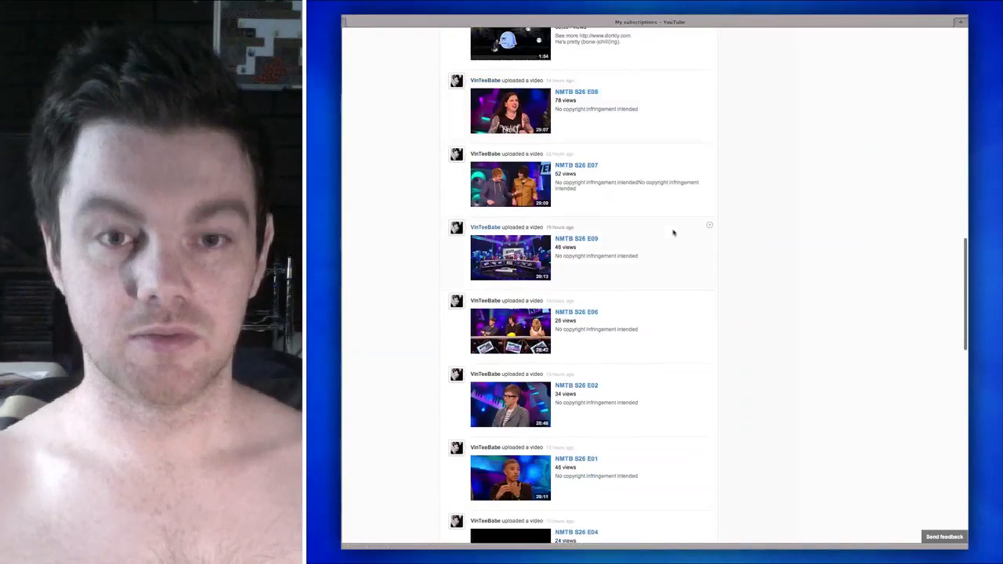
scroll(down, 3)
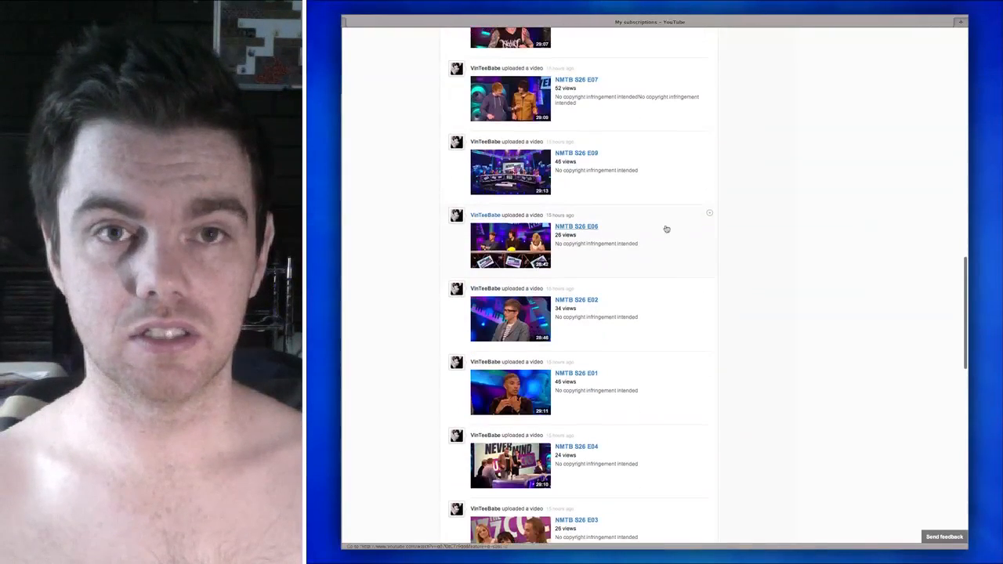
Scroll to the NMTB S26 E03 episode and bring up its link context menu
scroll(up, 3)
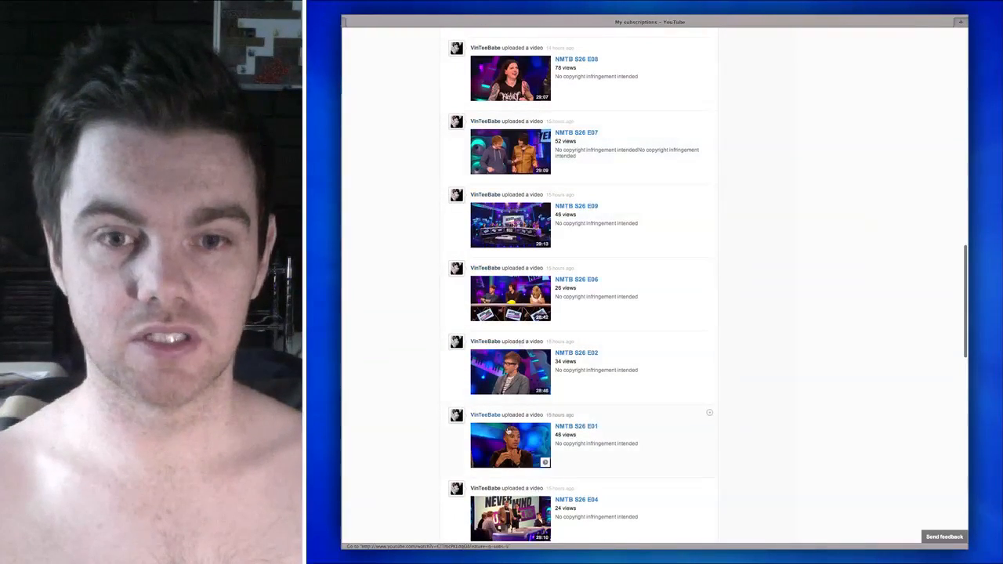
scroll(down, 3)
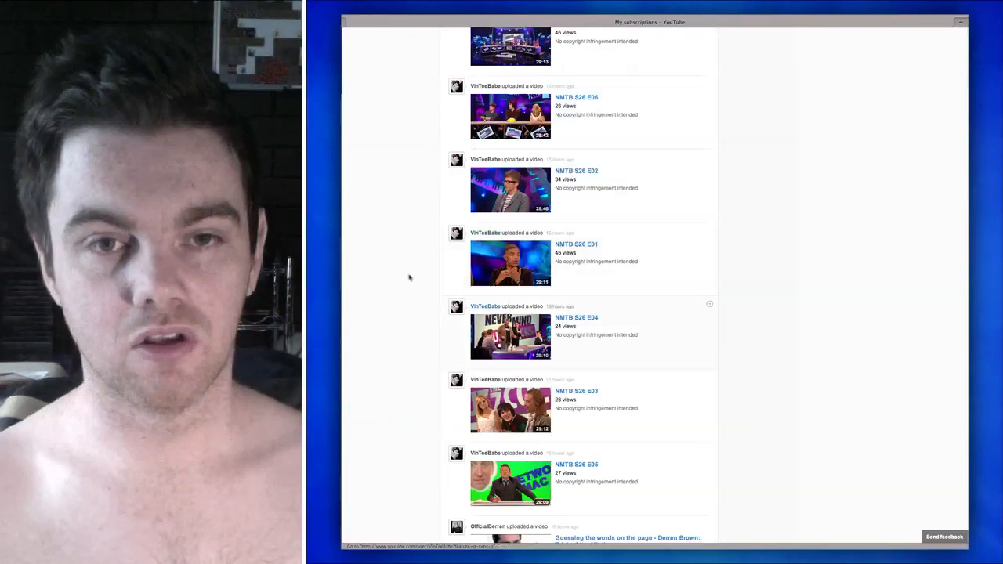
scroll(up, 3)
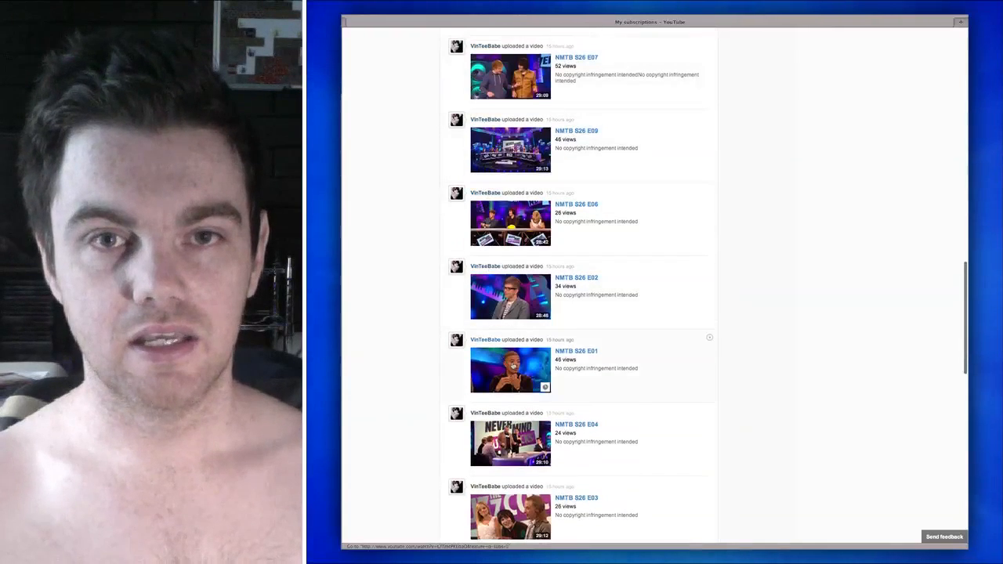
scroll(down, 3)
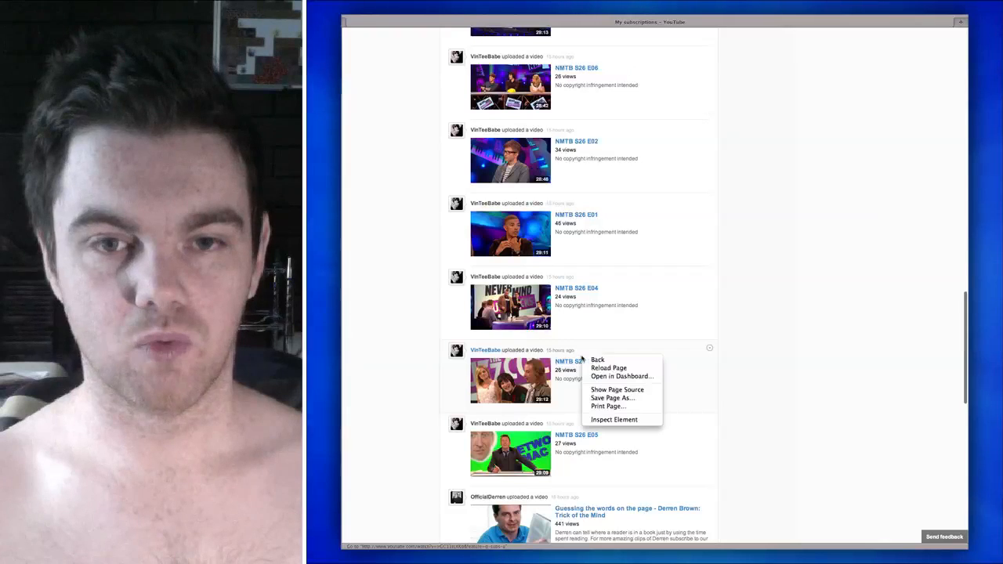
right_click(571, 361)
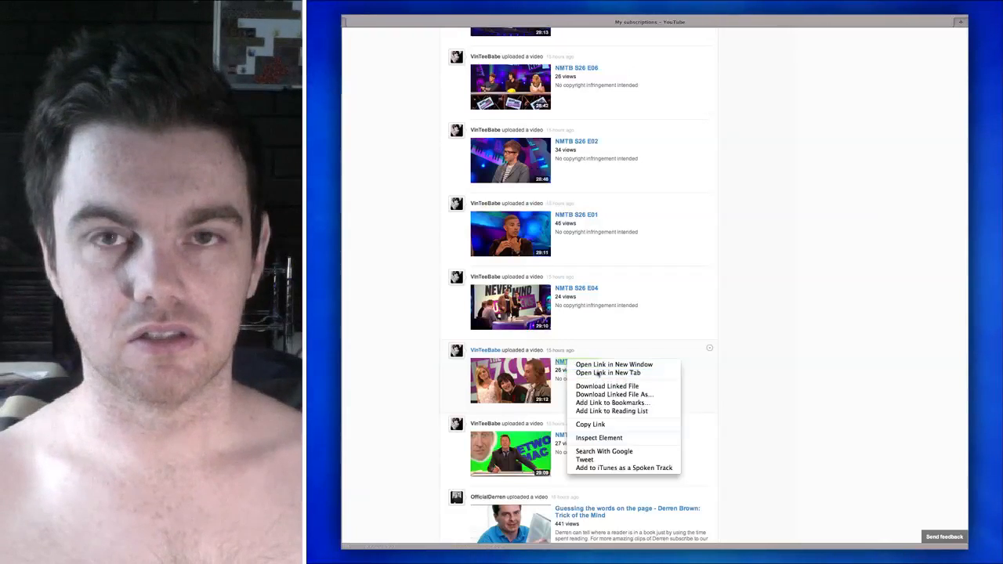
Open NMTB S26 E03 in a new tab, start playback, and dismiss the Guide notice
click(614, 364)
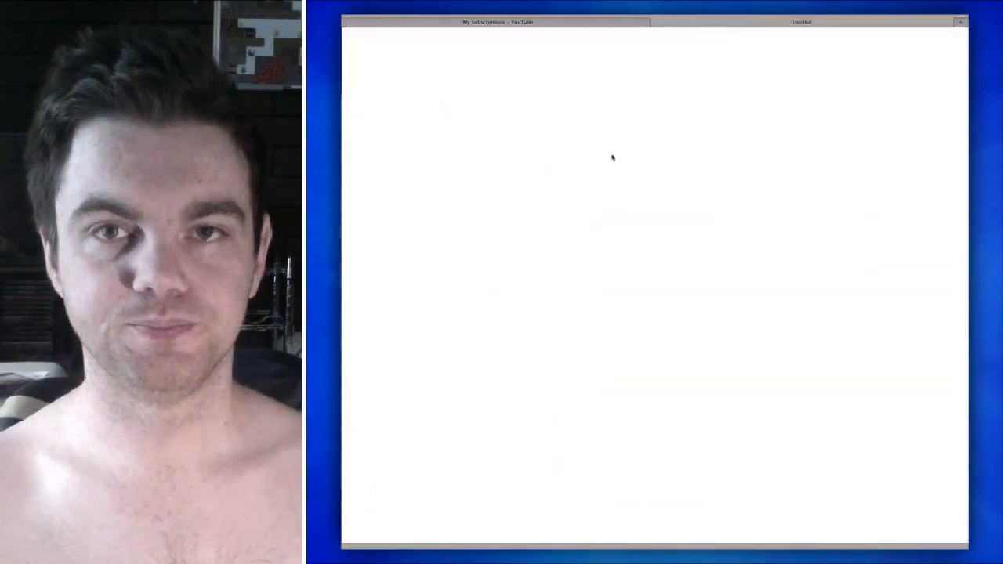
click(801, 21)
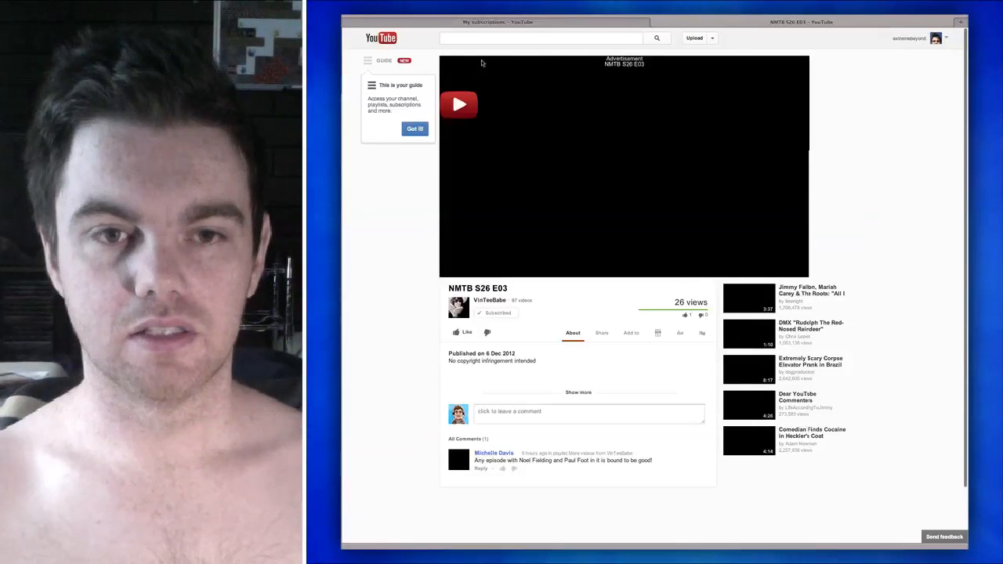
click(458, 104)
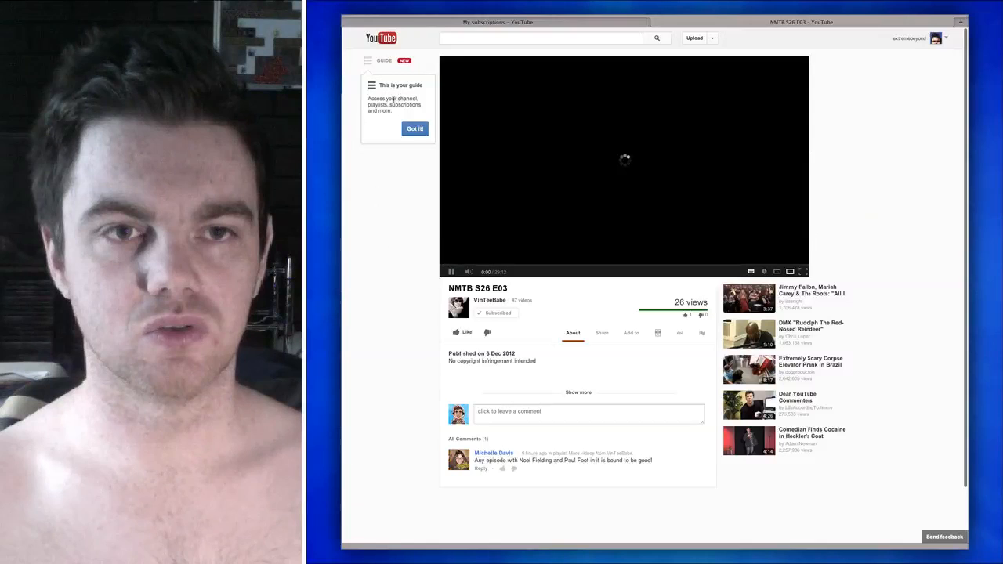
click(414, 128)
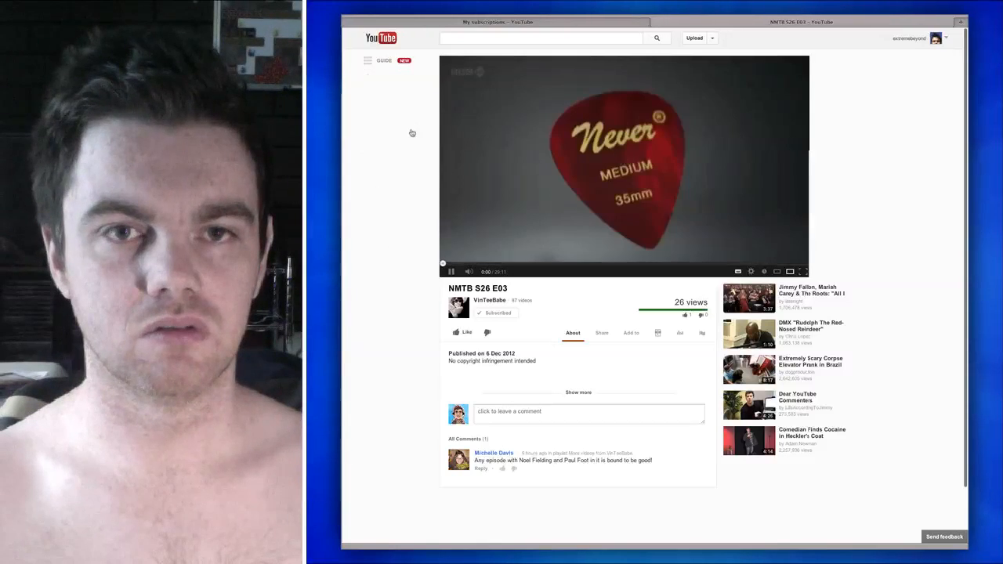
Pause the episode and scroll the watch page to the footer and back up
click(444, 271)
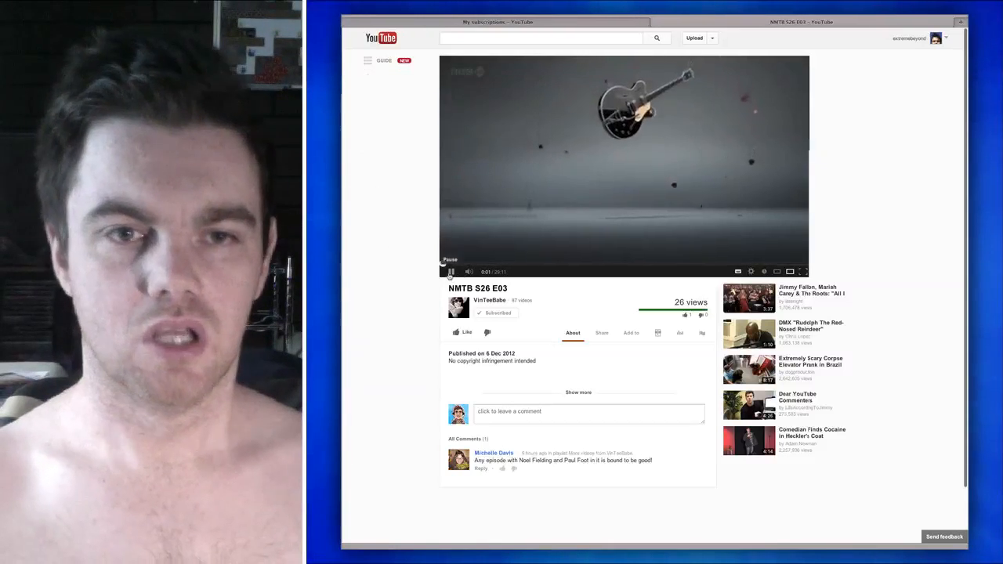
click(442, 271)
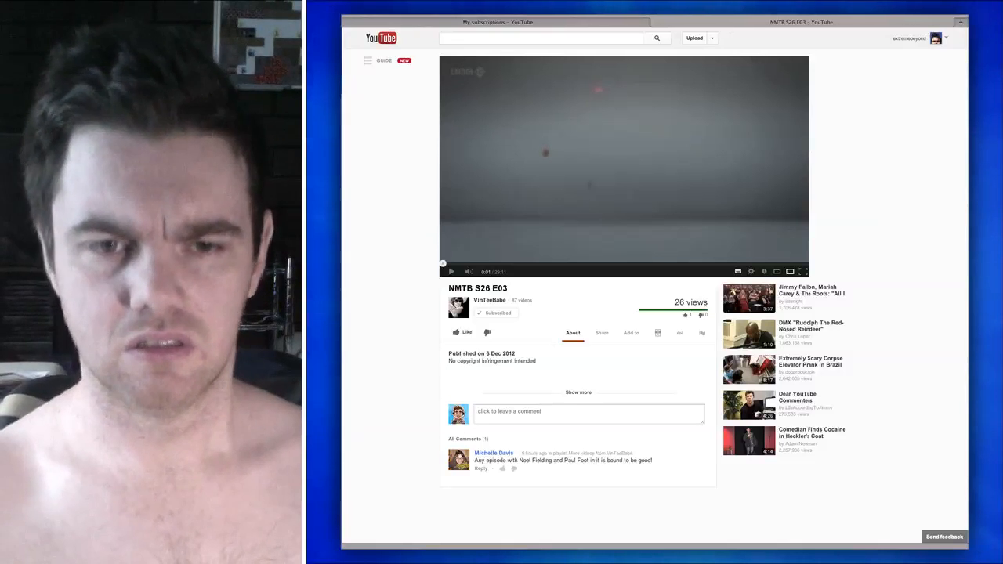
scroll(down, 3)
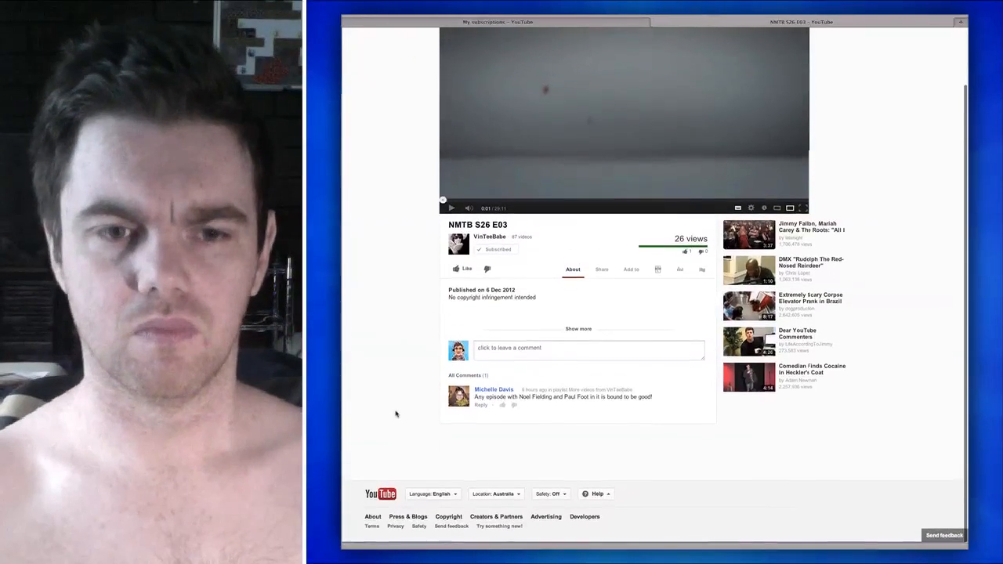
scroll(up, 3)
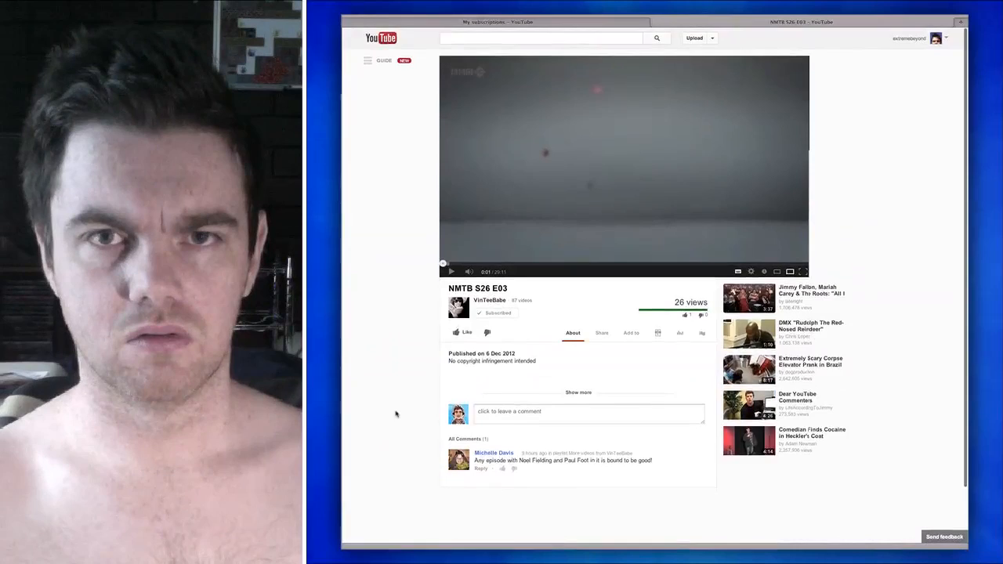
scroll(down, 3)
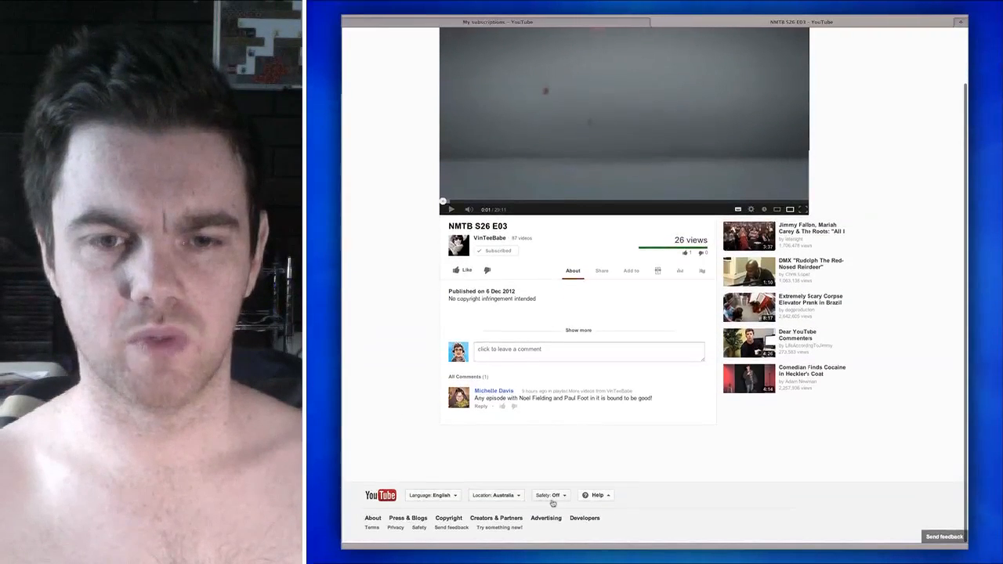
scroll(up, 3)
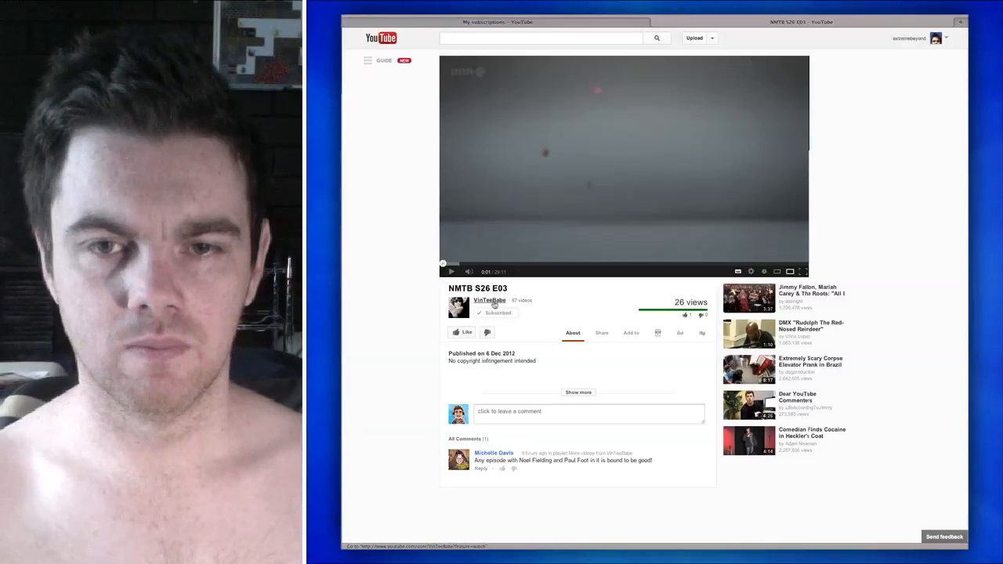
Open VinTeeBabe's channel, scroll its Feed, and browse its Uploads grid
click(488, 300)
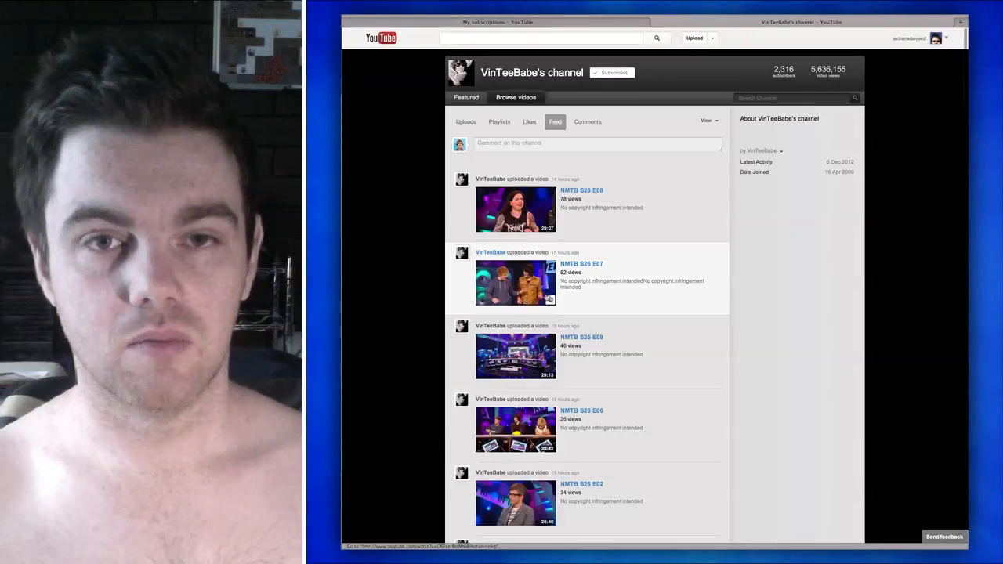
scroll(down, 3)
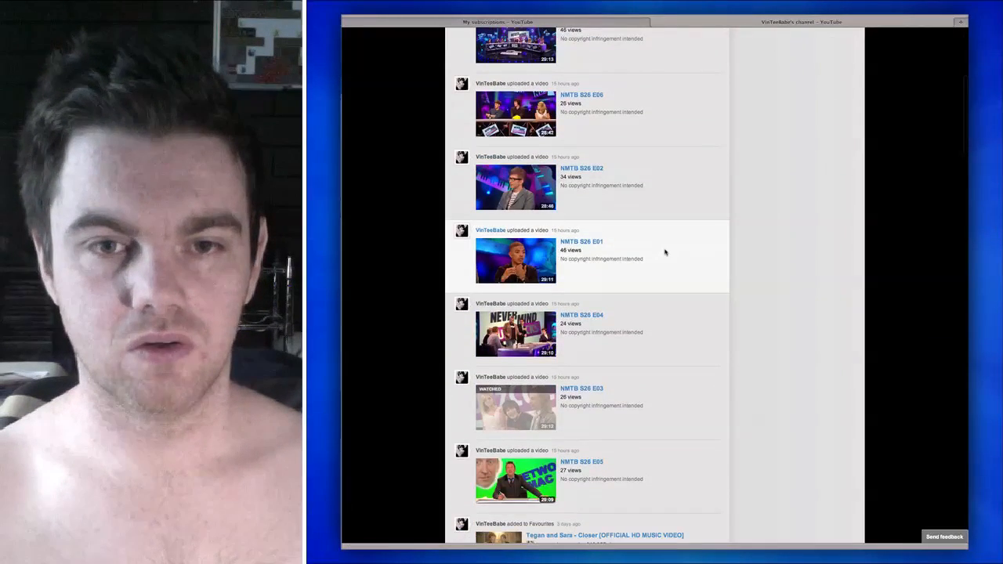
scroll(down, 3)
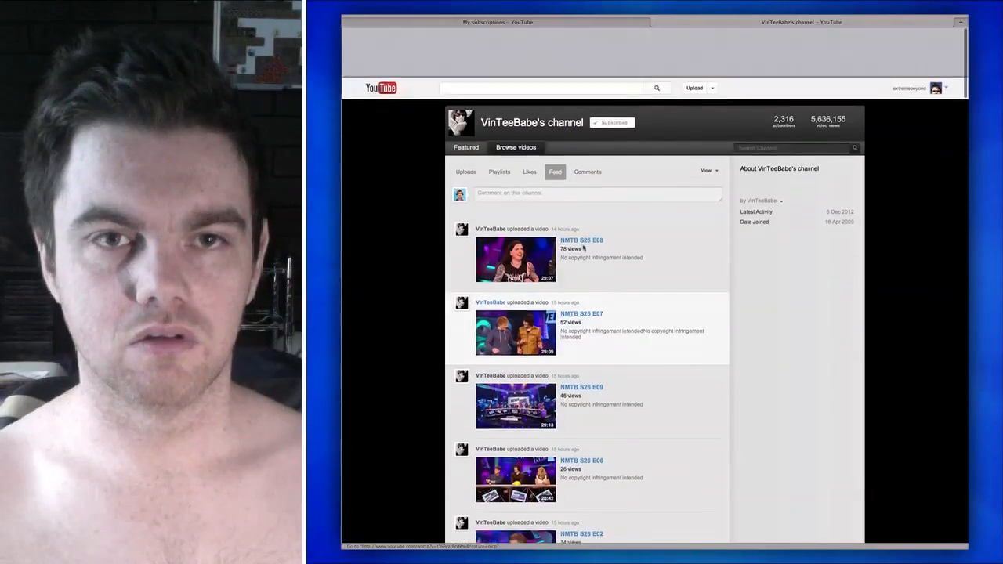
scroll(up, 3)
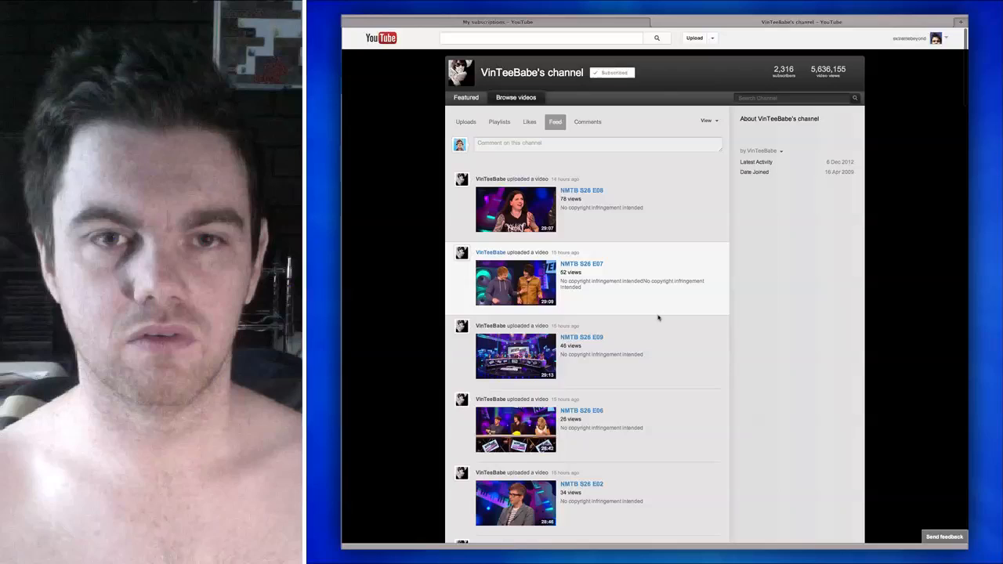
click(465, 122)
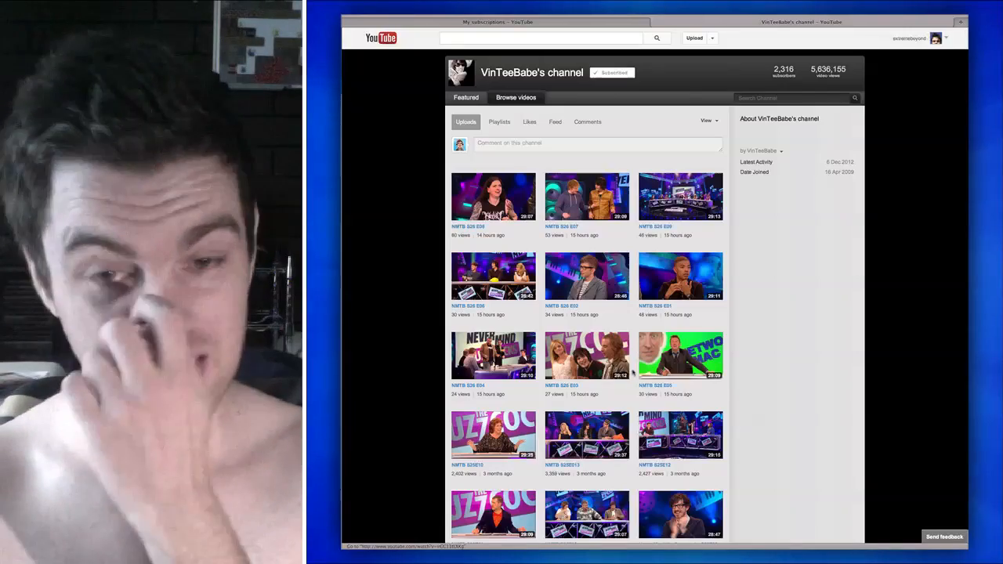
scroll(down, 3)
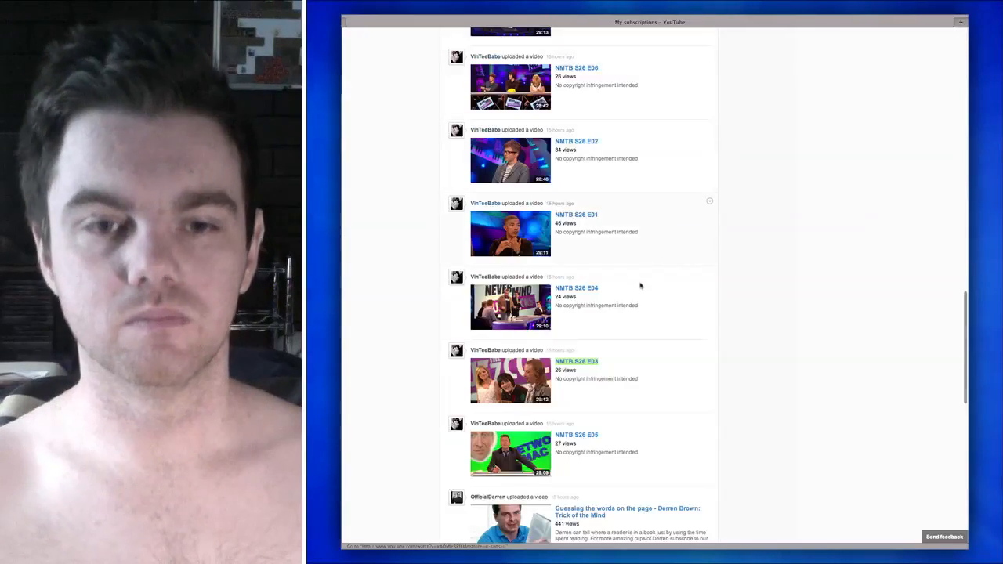
Scroll past the end of the uploads feed until older uploads load, then back up
scroll(down, 3)
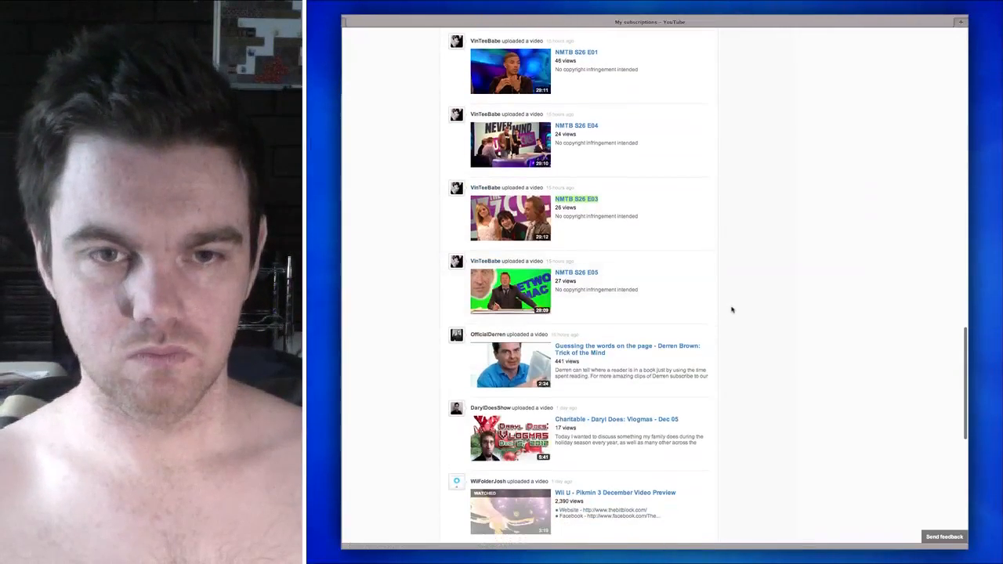
scroll(down, 3)
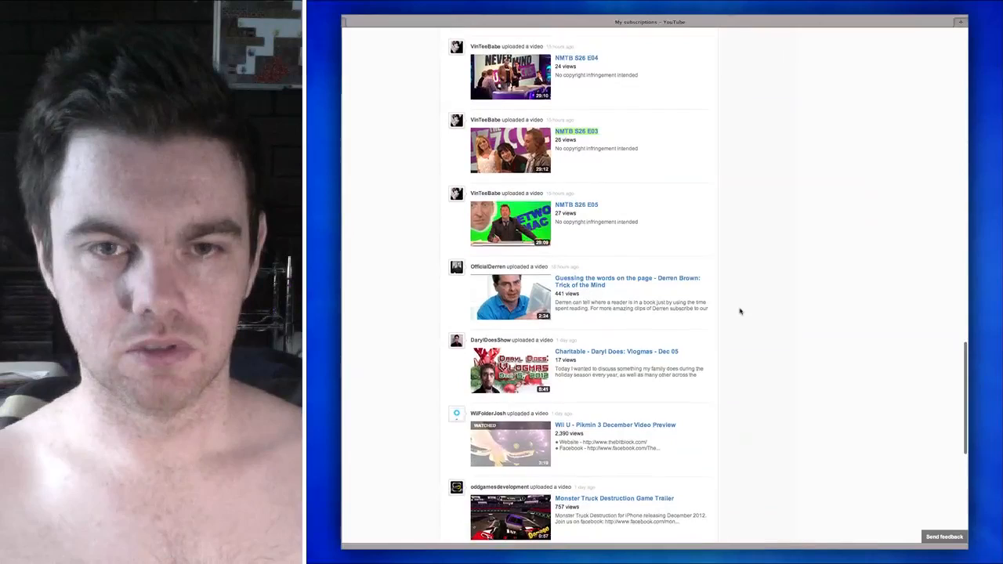
scroll(down, 3)
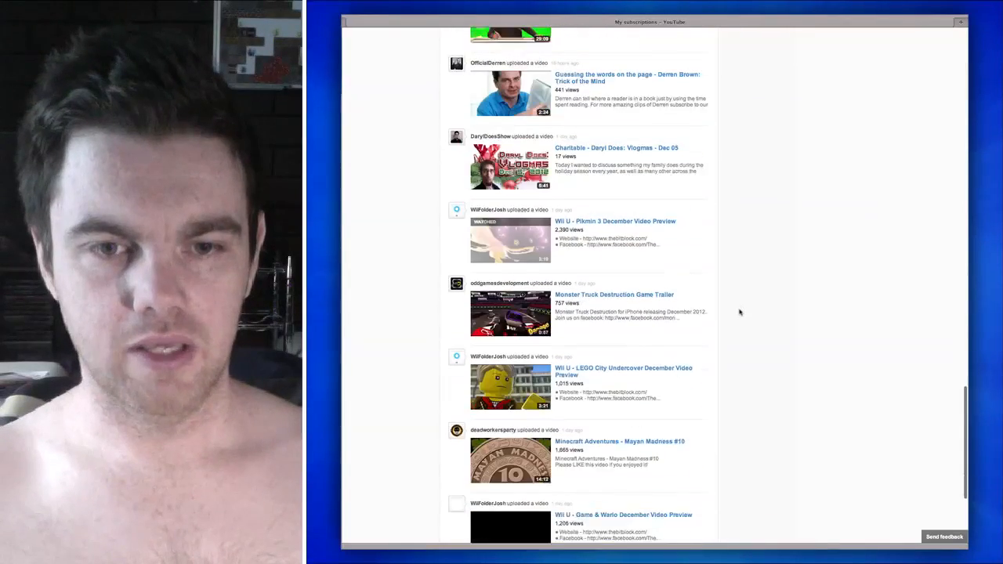
scroll(down, 3)
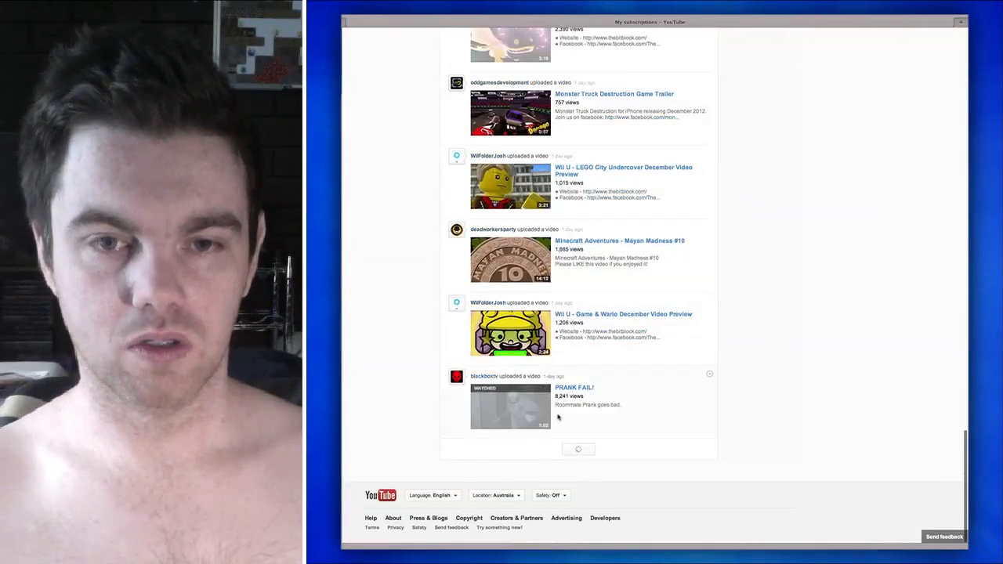
scroll(down, 3)
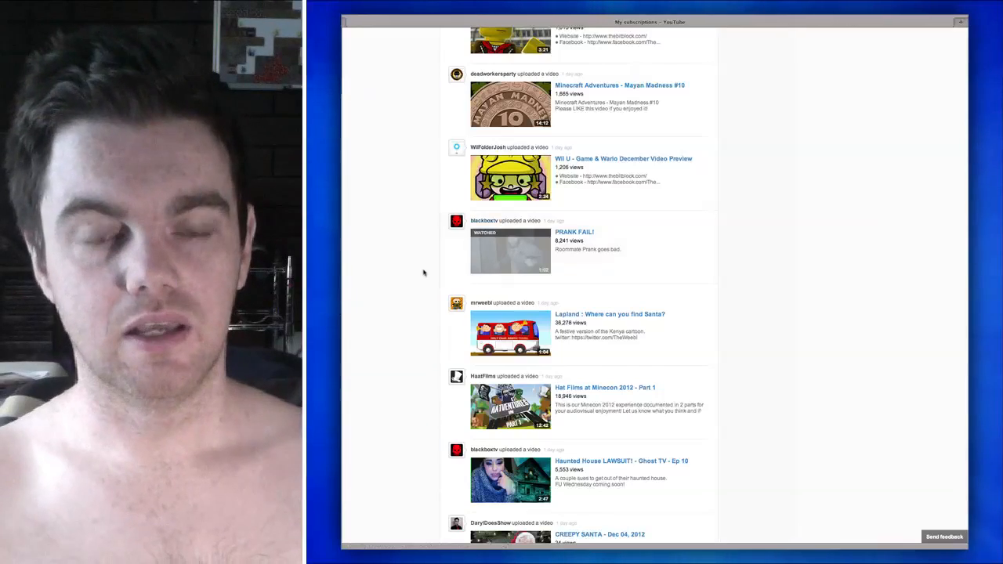
scroll(down, 3)
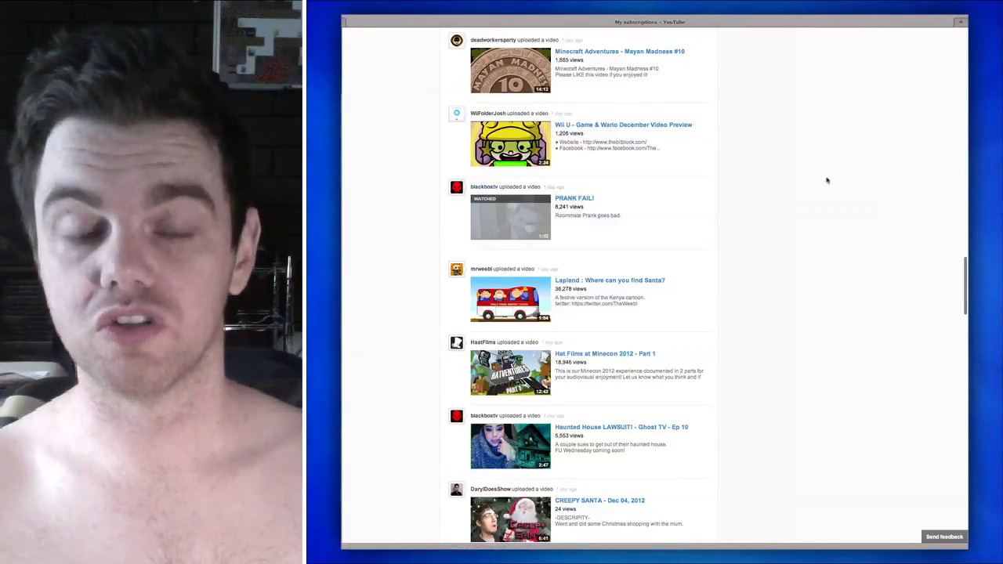
scroll(down, 3)
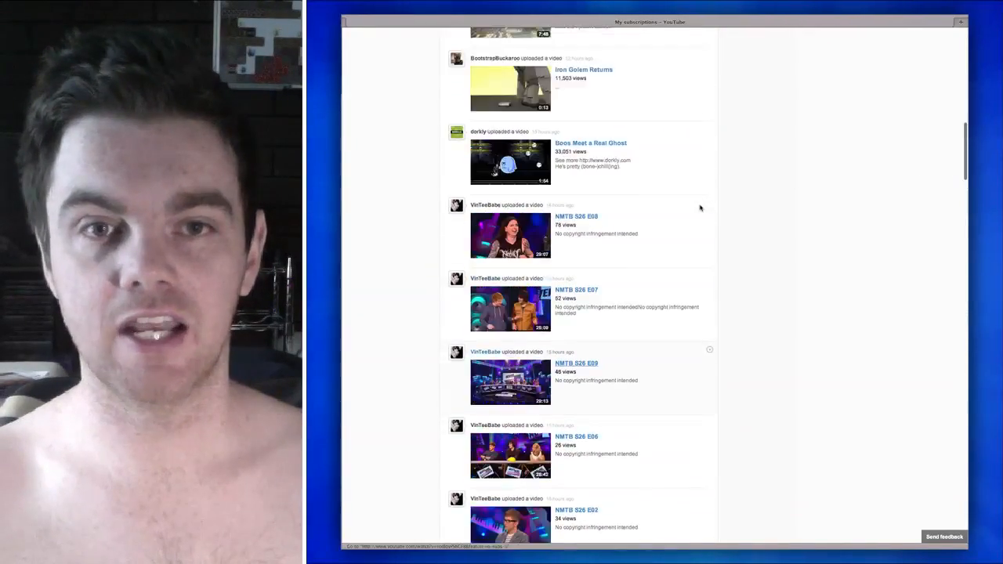
scroll(up, 3)
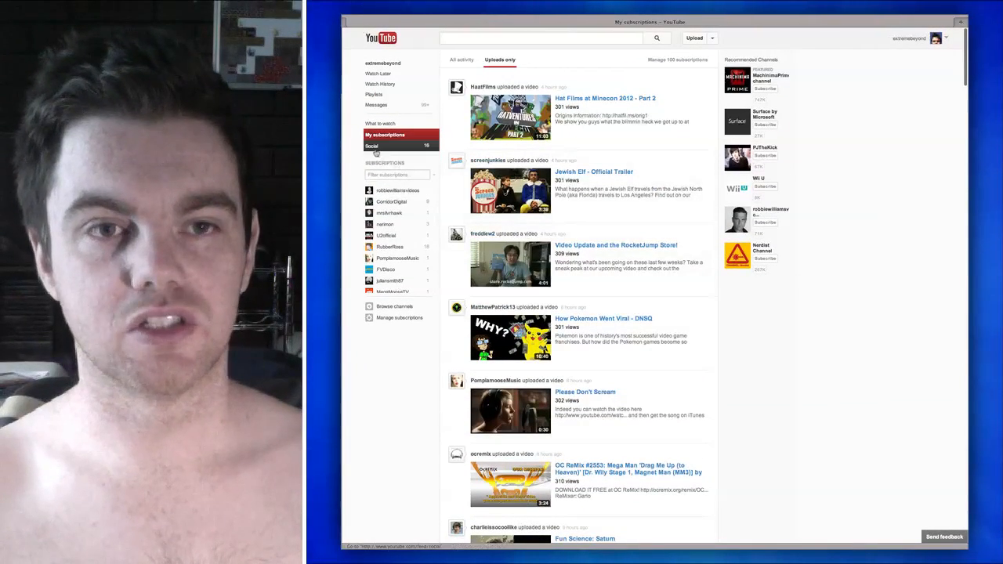
Browse the Social feed of Facebook-shared videos, then return to My subscriptions
click(371, 146)
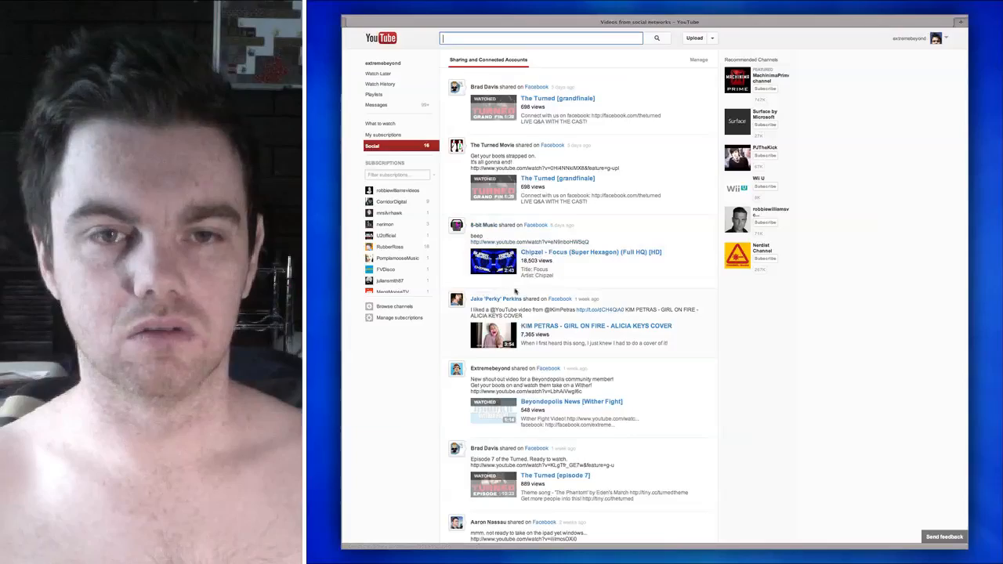
scroll(down, 3)
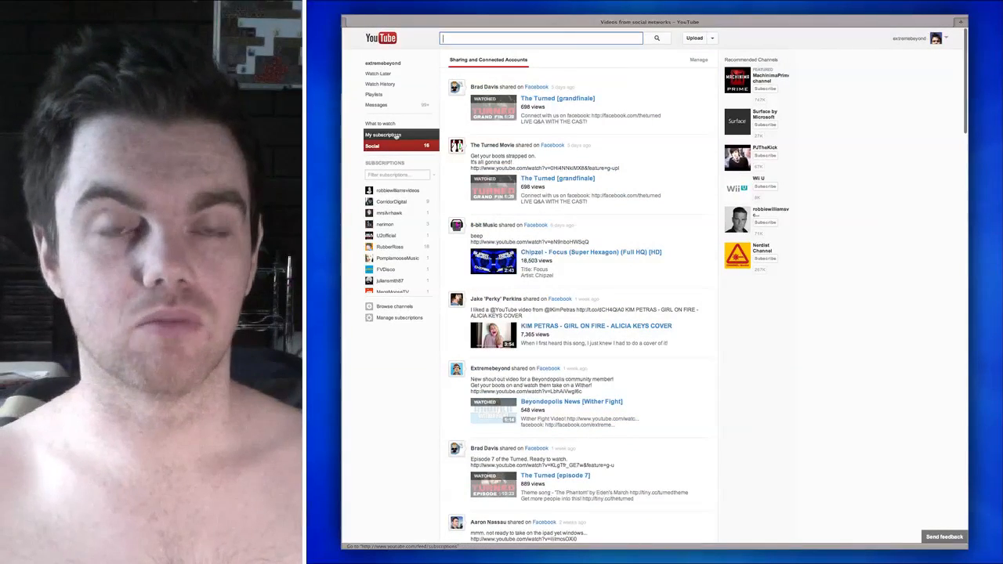
click(383, 135)
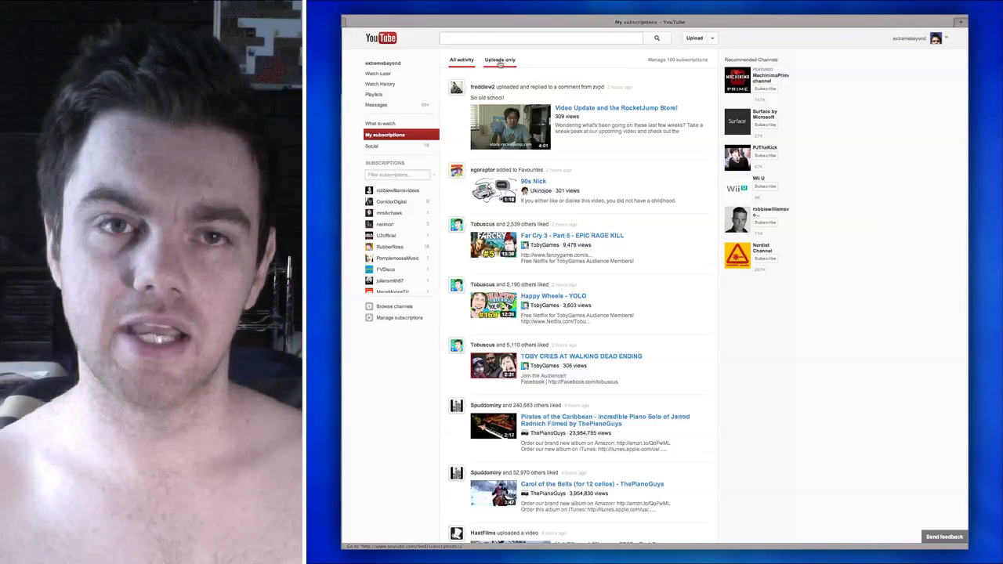
Switch to Uploads only and open the Hat Films at Minecon 2012 - Part 2 video
click(500, 59)
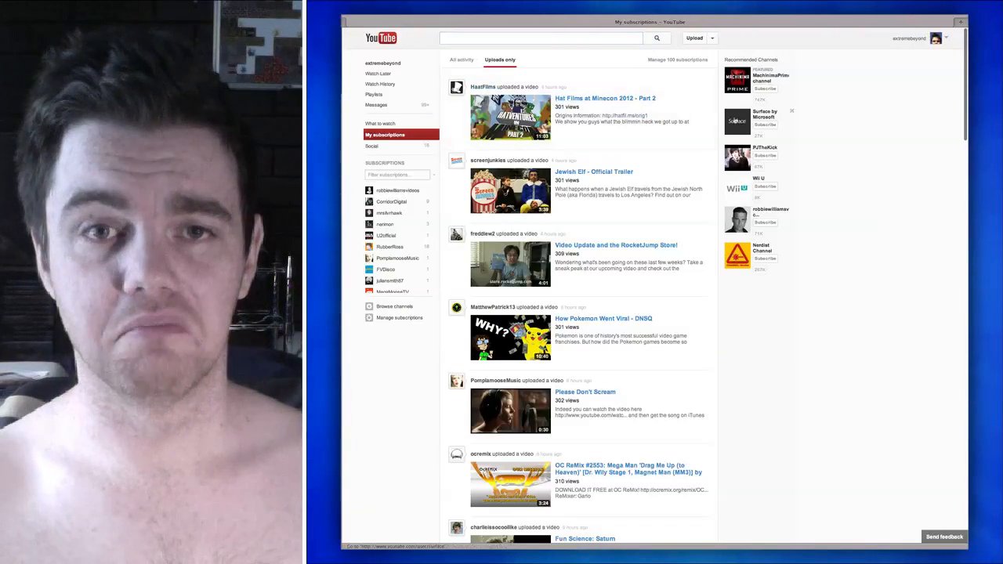
click(605, 98)
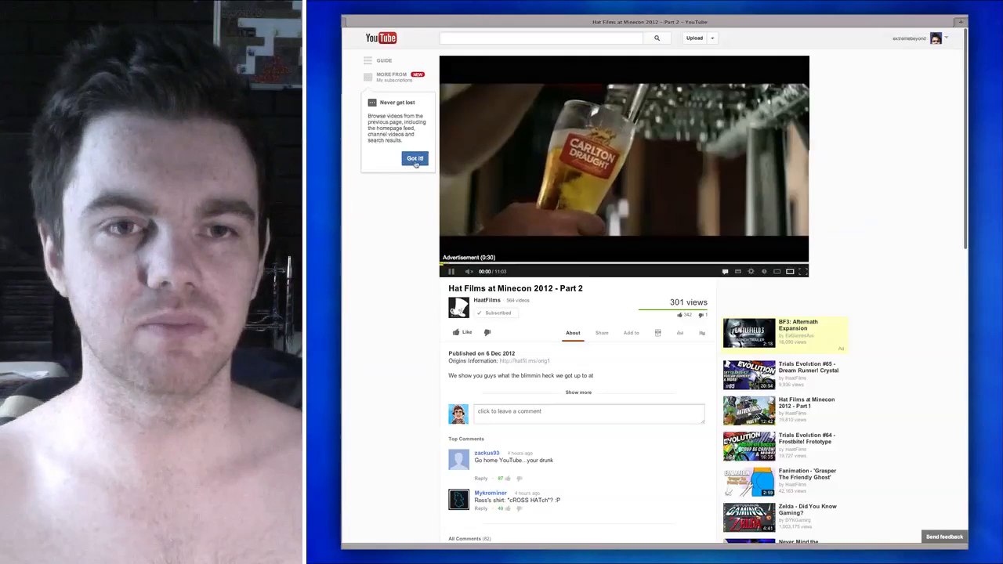
Dismiss the never-get-lost tip and open the Guide of subscription videos
click(415, 158)
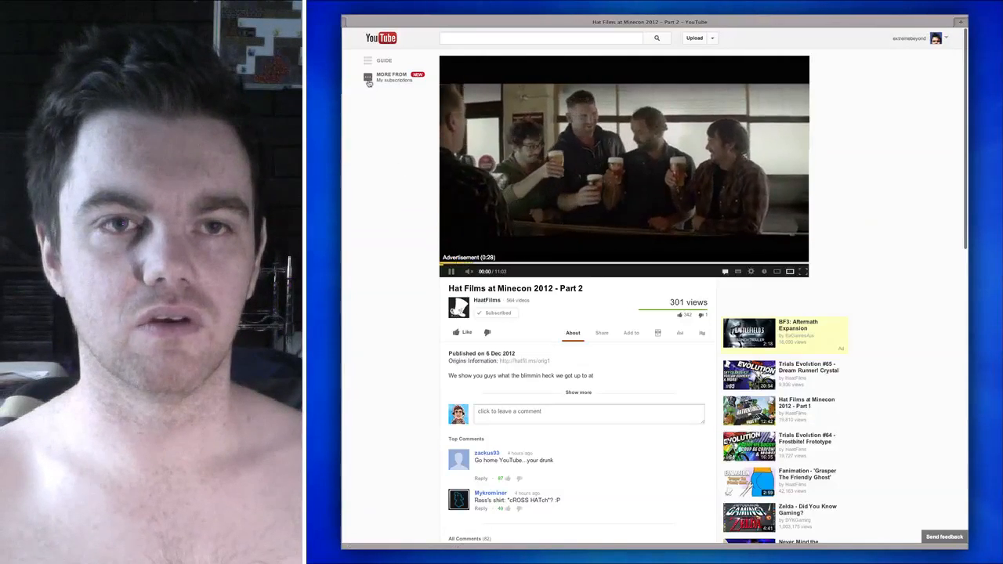
click(367, 60)
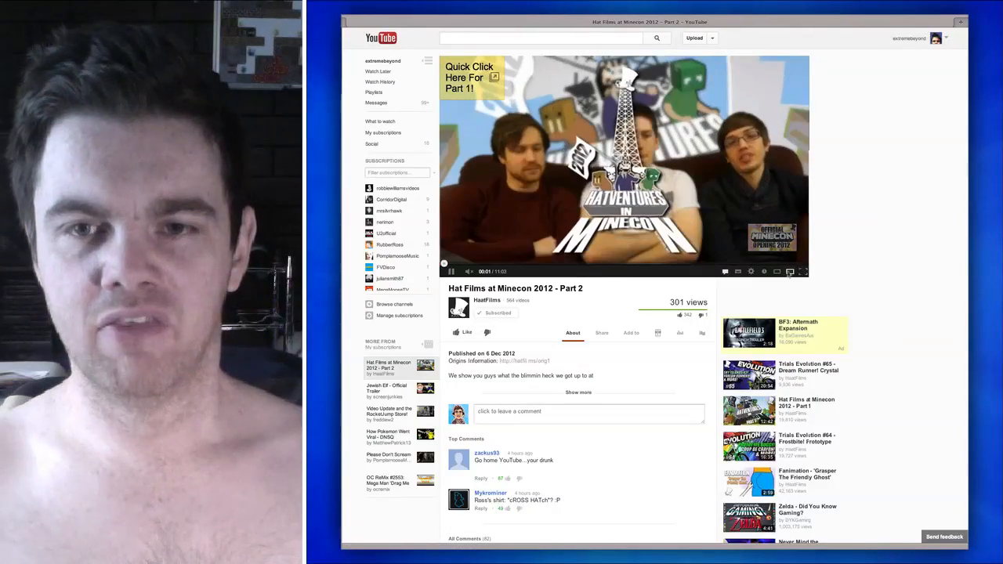
Scroll the Hat Films watch page and collapse the Guide, leaving only More from
scroll(down, 3)
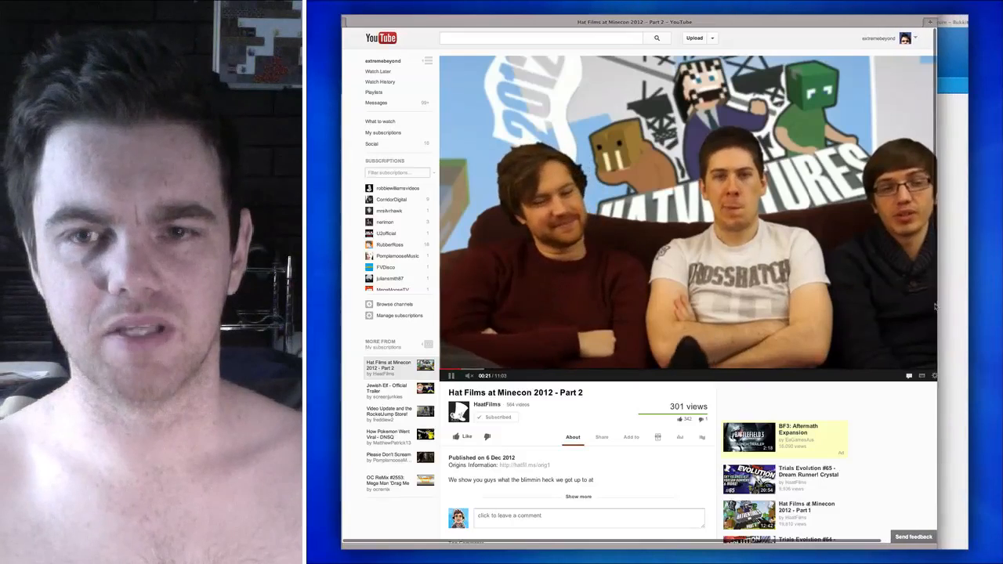
scroll(down, 3)
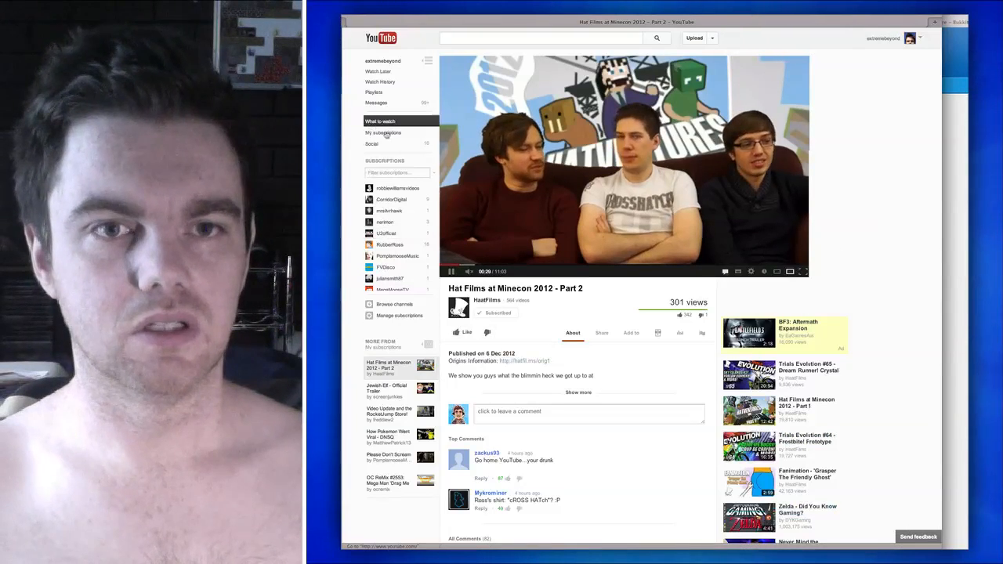
click(435, 174)
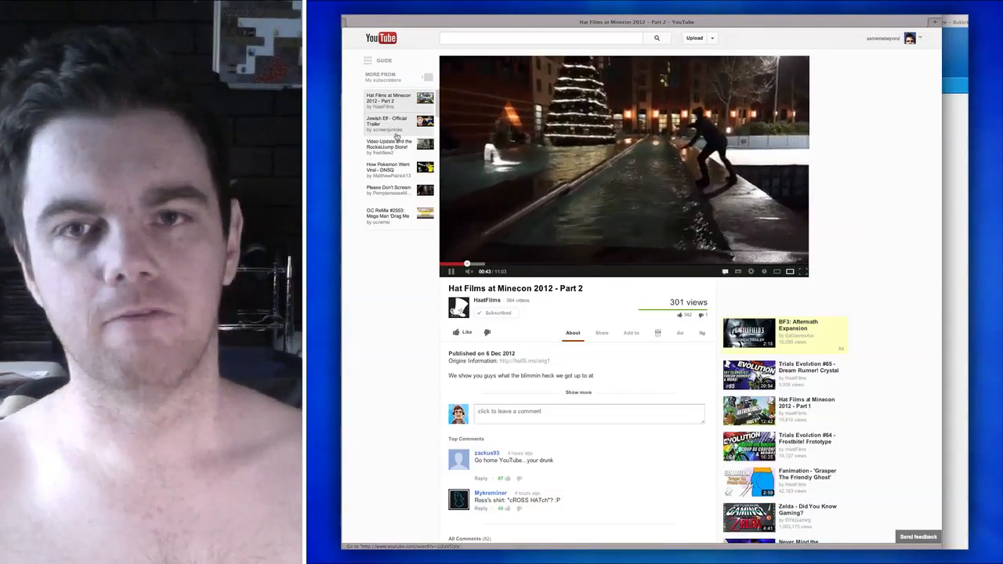
Re-expand the Guide and open Manage subscriptions showing all 100 channels
click(367, 60)
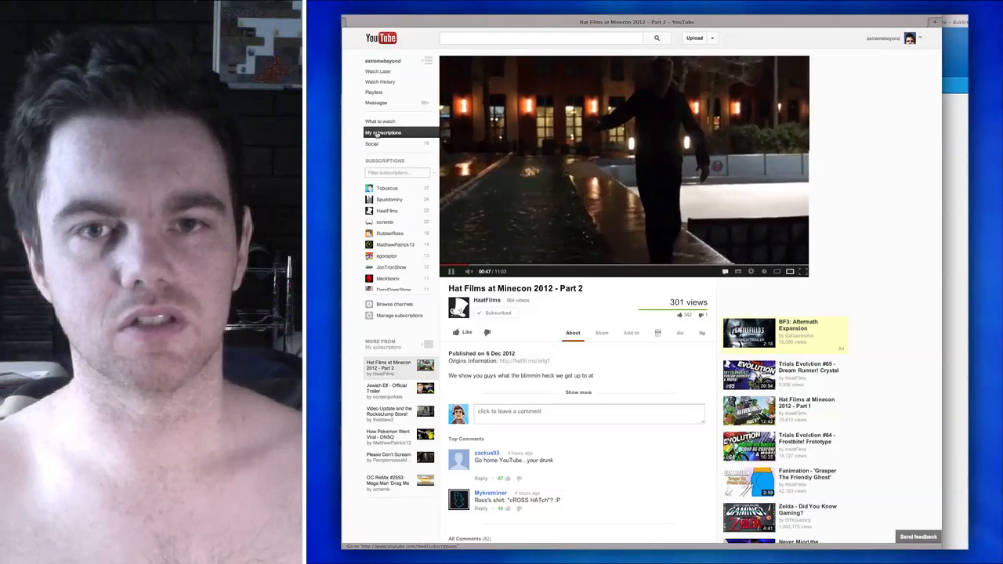
click(383, 134)
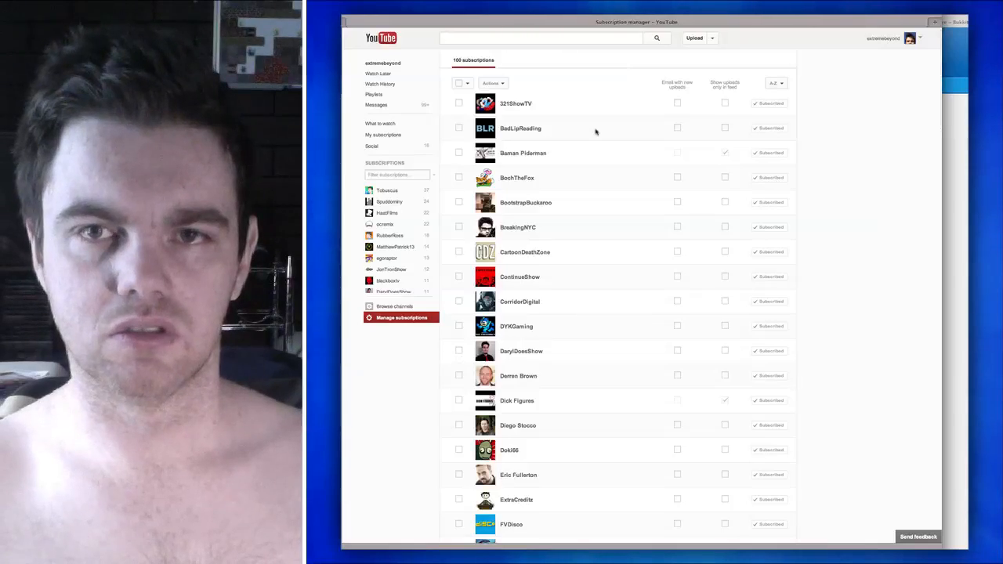
Scroll the subscription manager, then return to the uploads-only My subscriptions feed
scroll(down, 3)
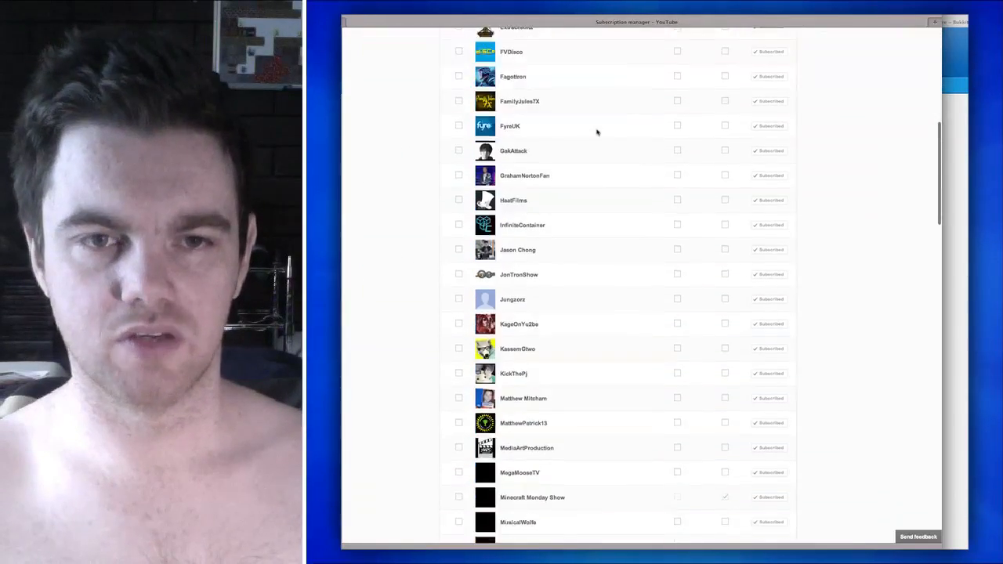
scroll(up, 3)
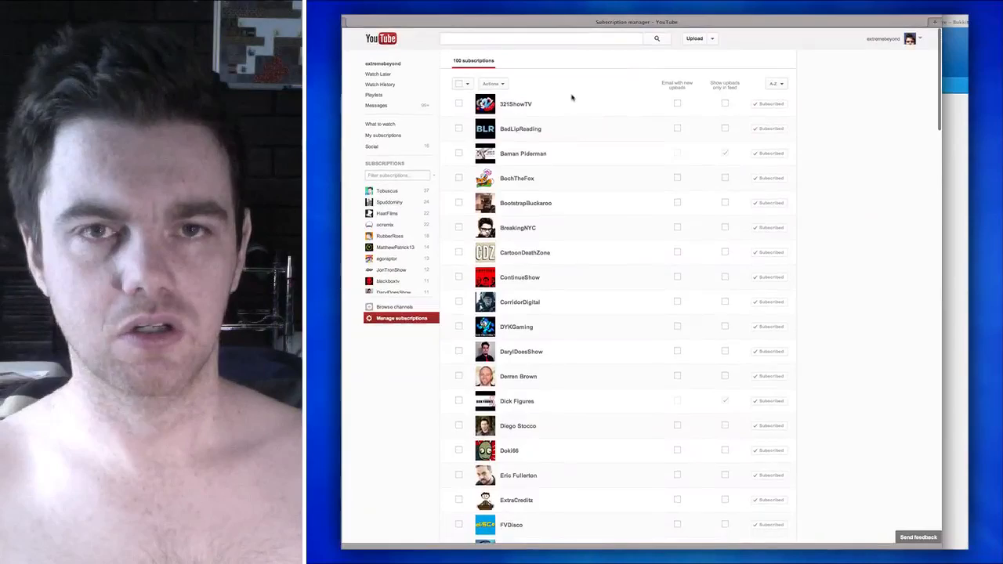
click(383, 134)
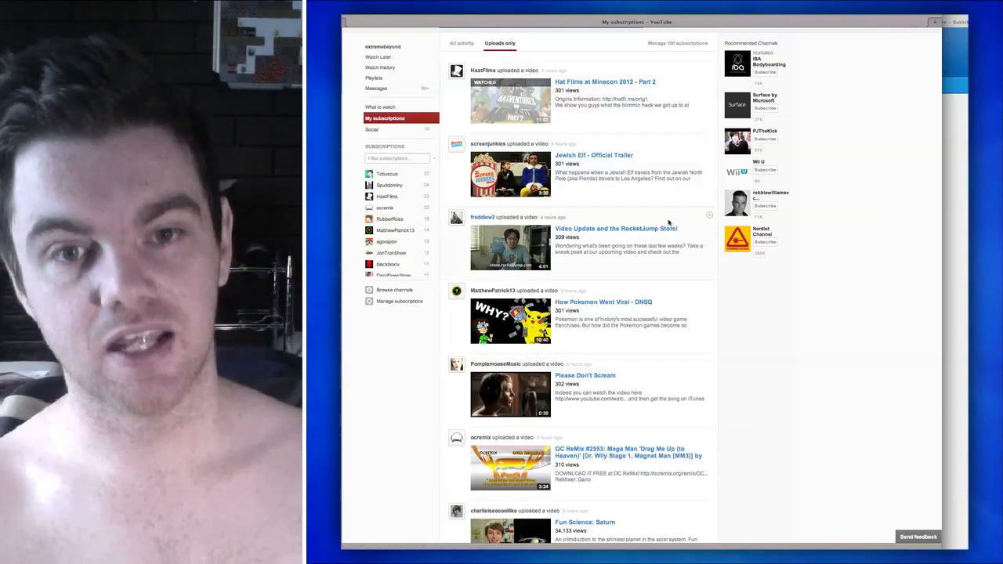
Open the Please Don't Scream video in a new browser tab from the feed
scroll(down, 3)
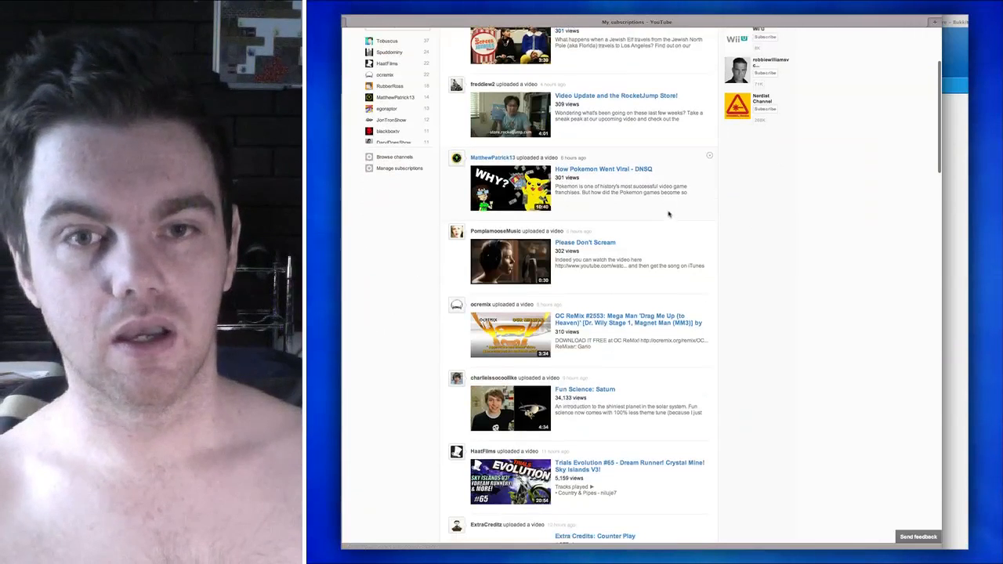
right_click(584, 242)
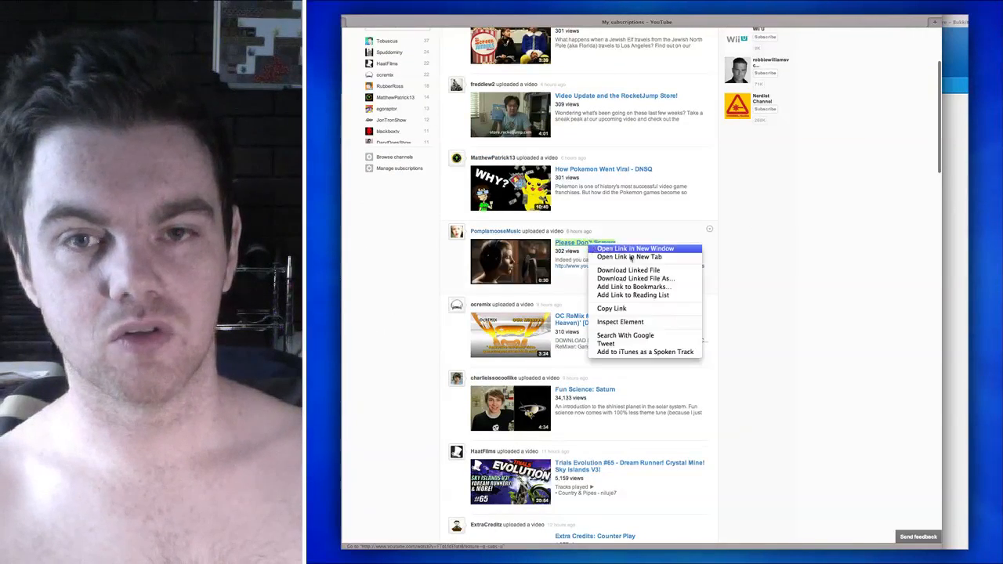
click(629, 257)
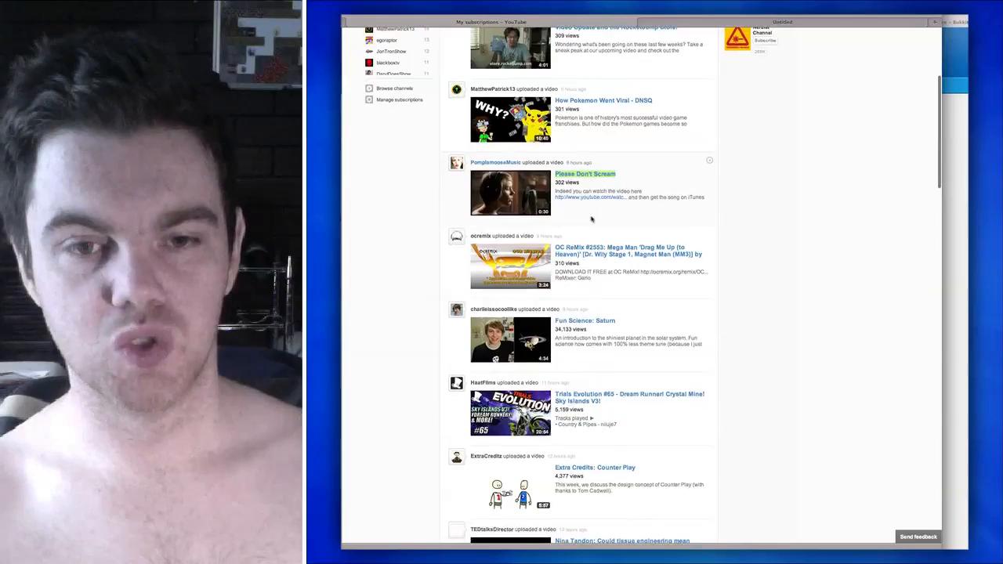
scroll(up, 3)
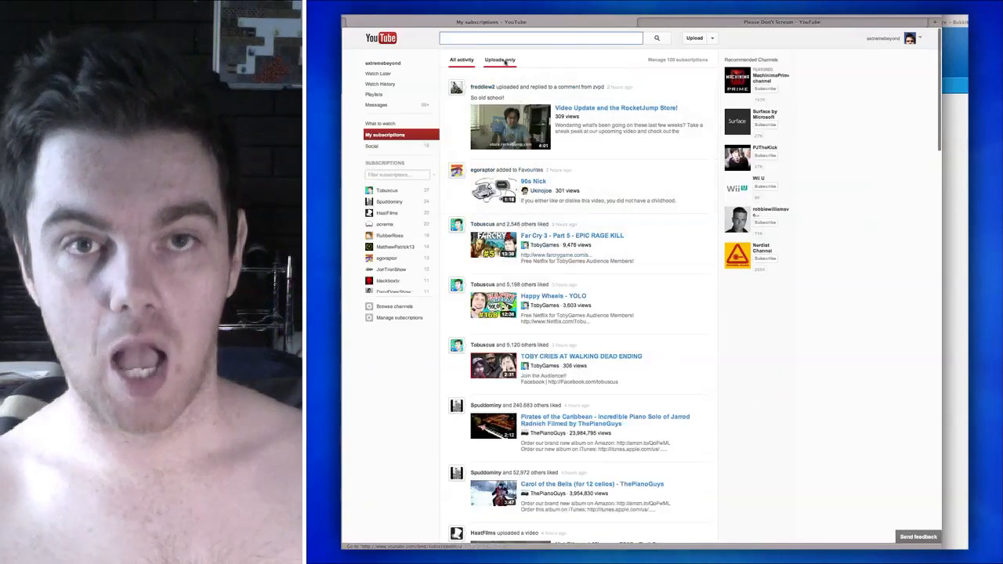
click(500, 59)
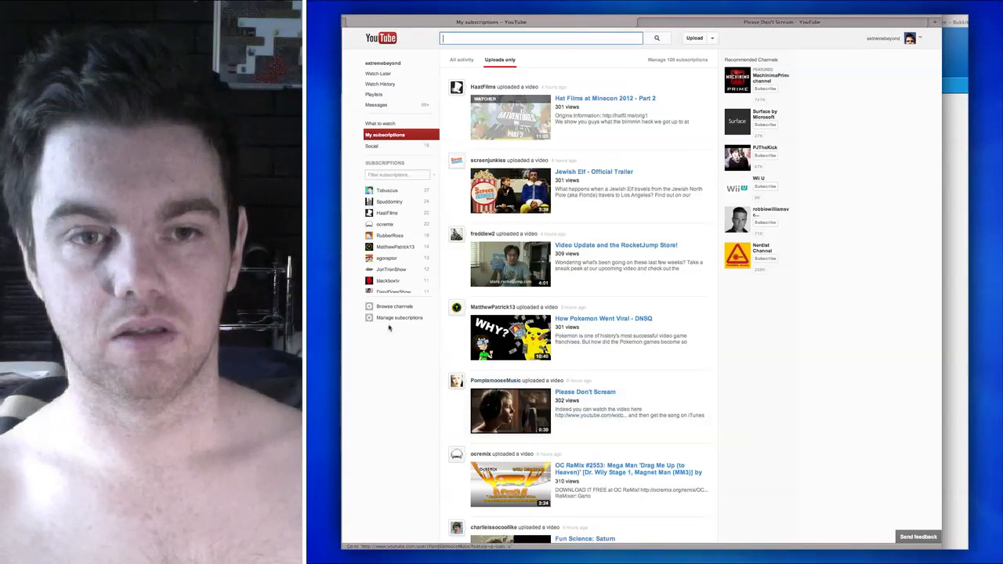
click(399, 317)
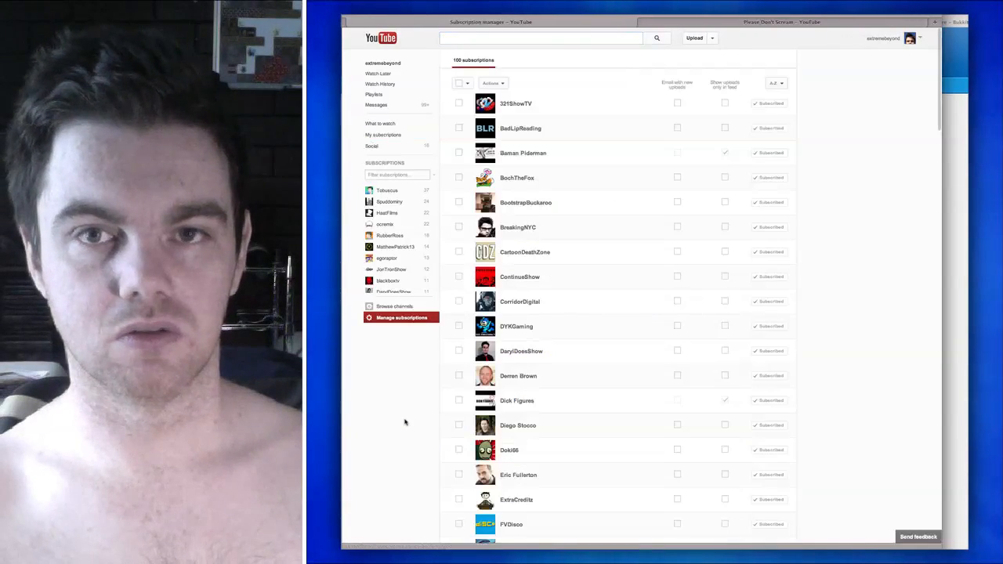
mouse_move(355, 311)
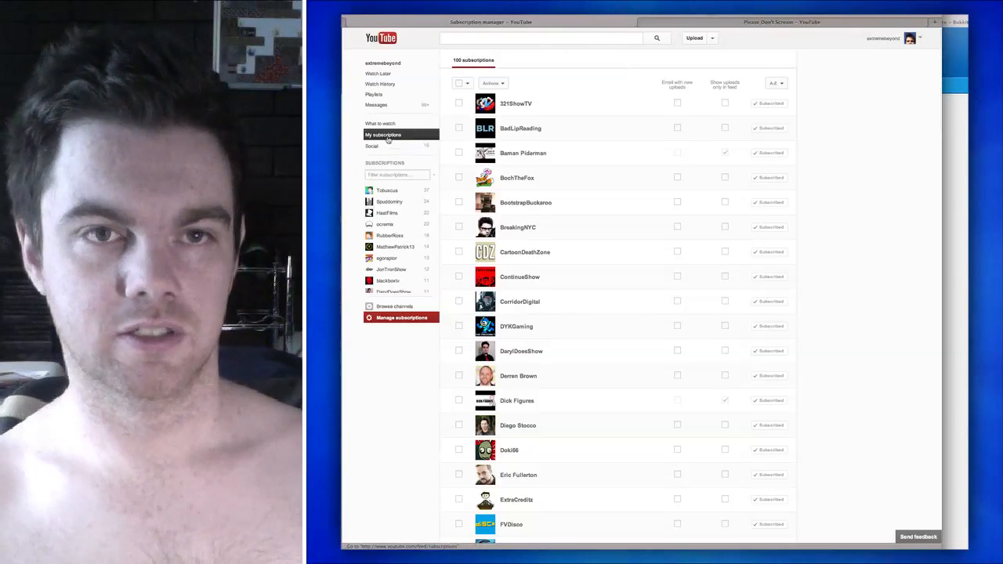
click(384, 135)
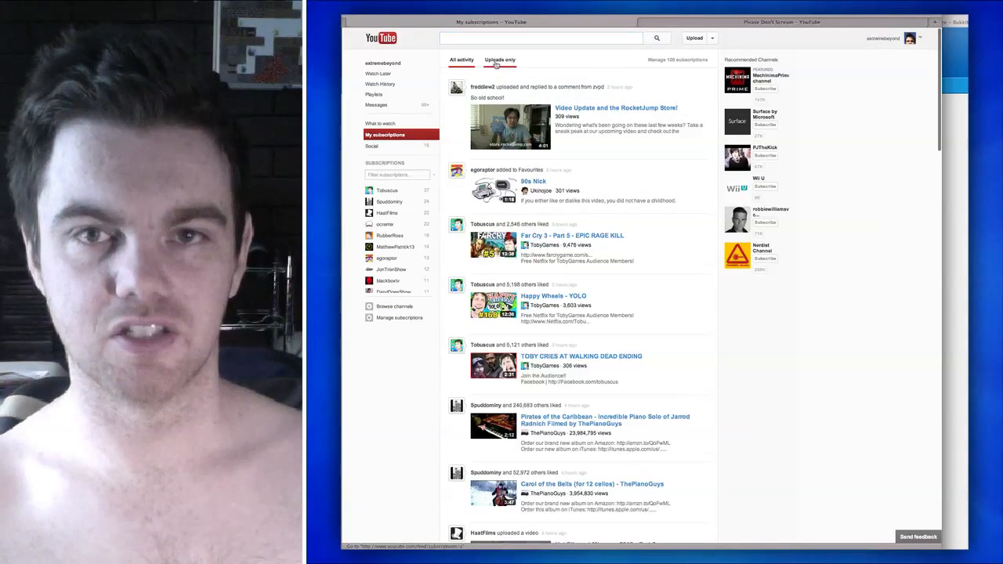
click(499, 60)
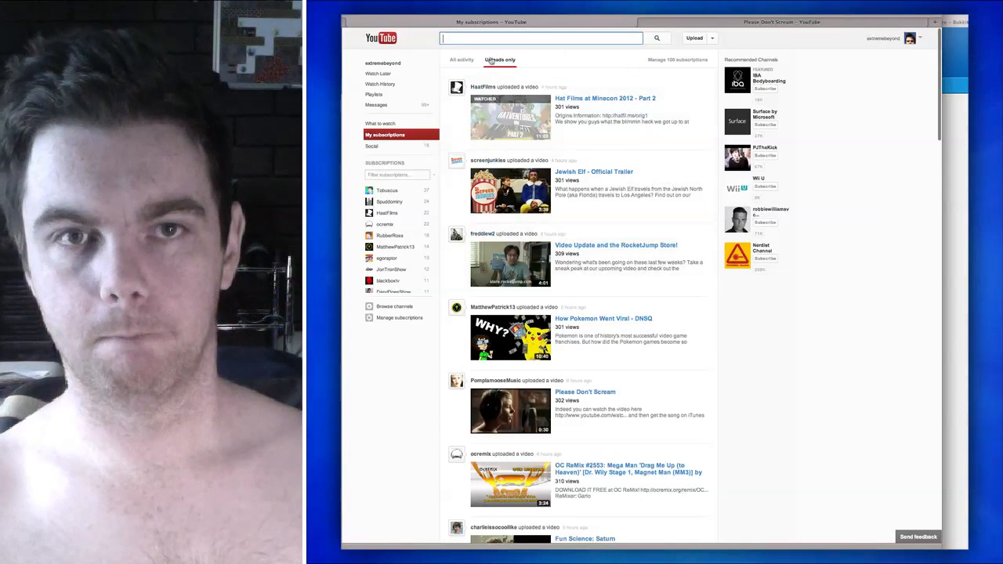
Toggle the feed to All activity and back to Uploads only, then show HaatFilms upload options
click(461, 60)
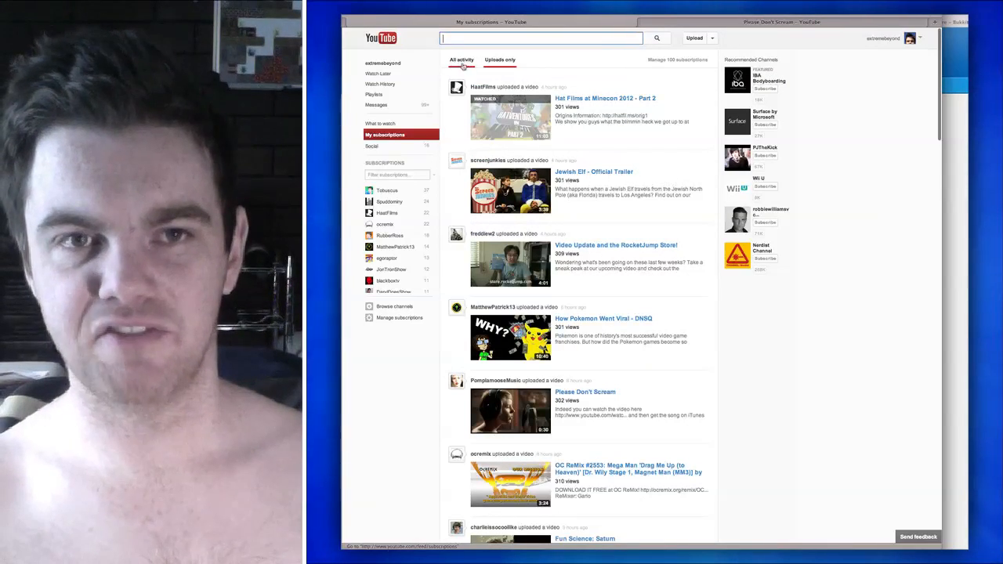
click(500, 60)
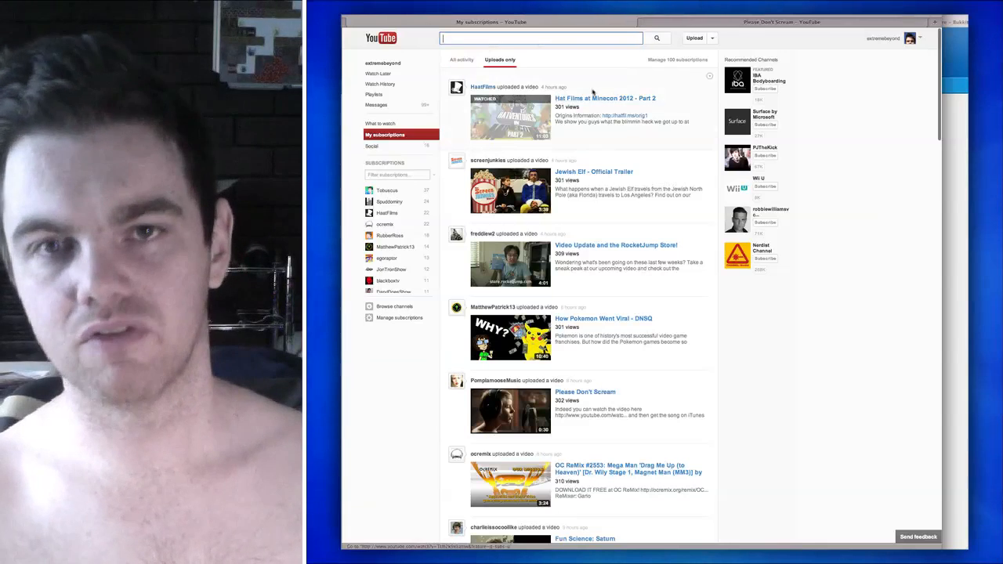
click(709, 76)
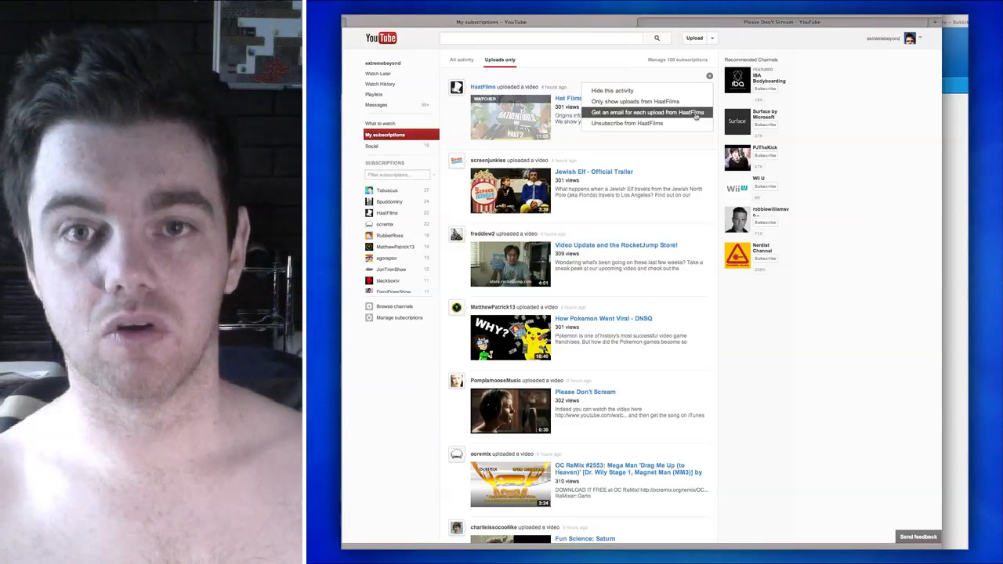
mouse_move(759, 301)
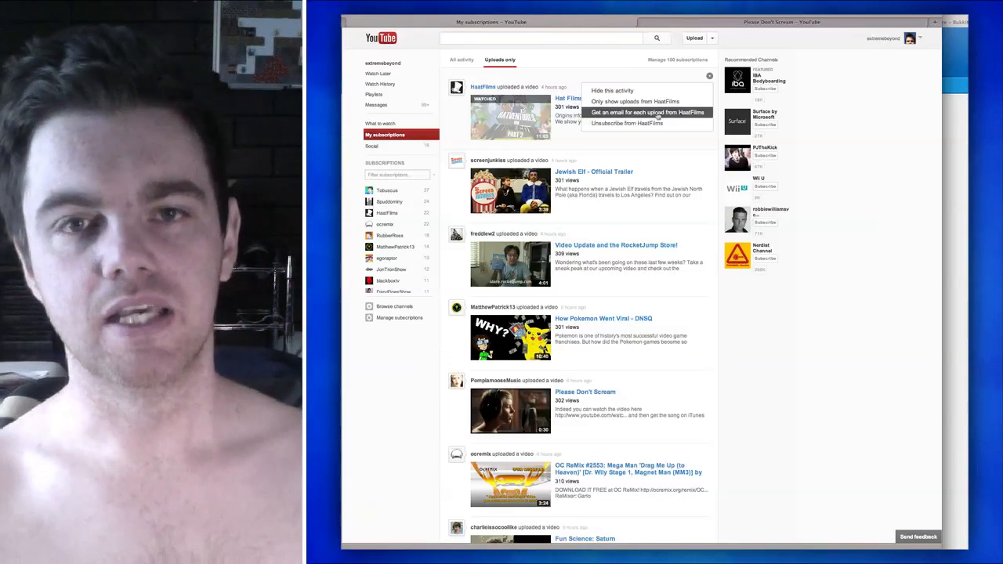
click(599, 61)
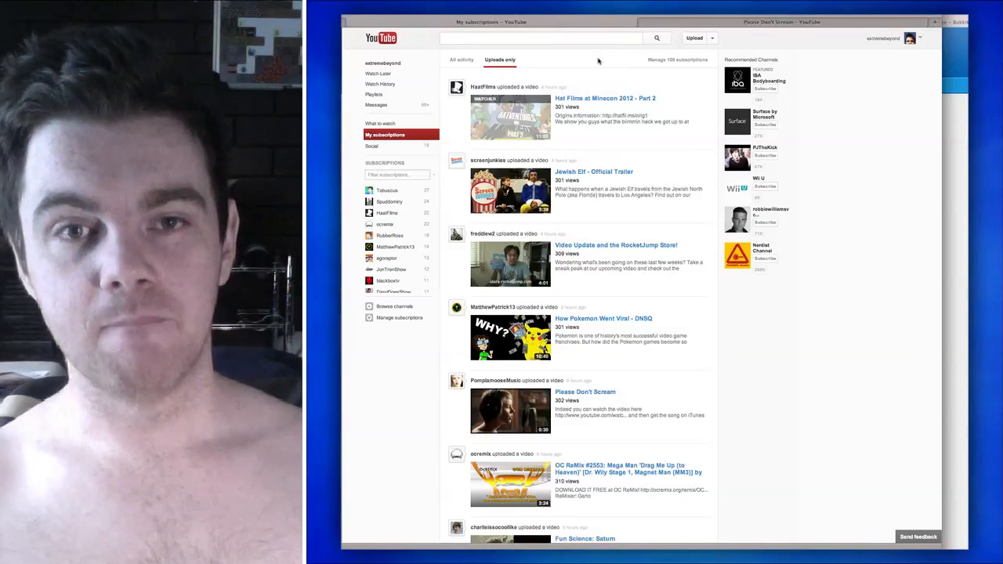